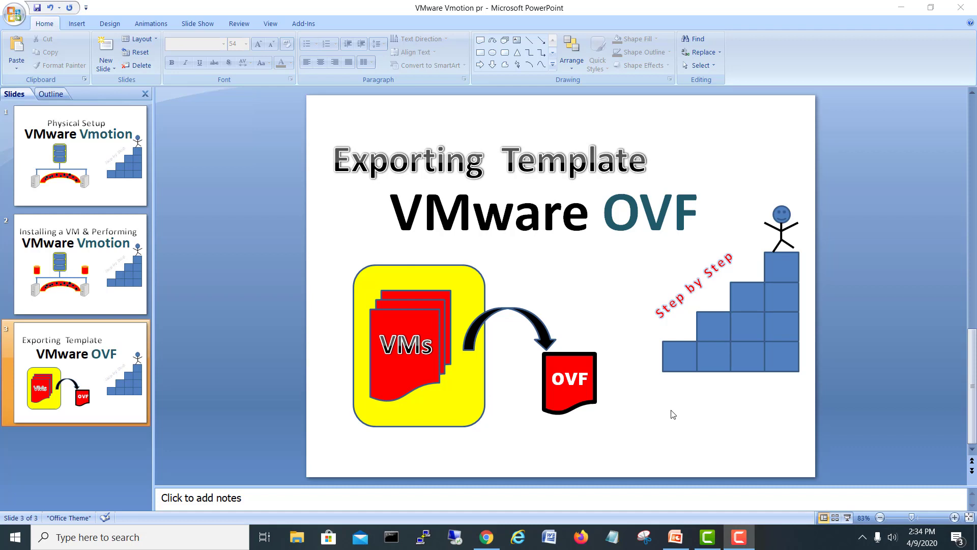
mouse_move(629, 430)
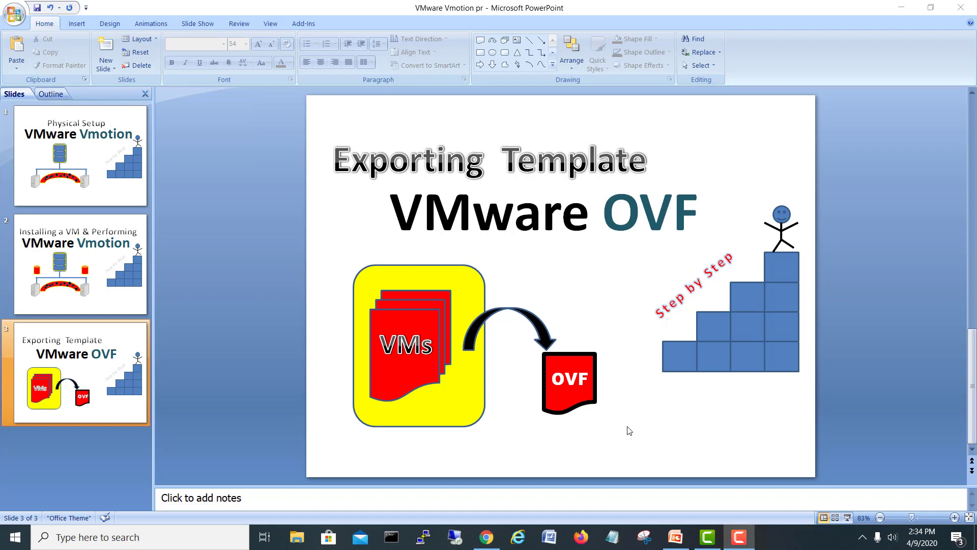
mouse_move(486, 536)
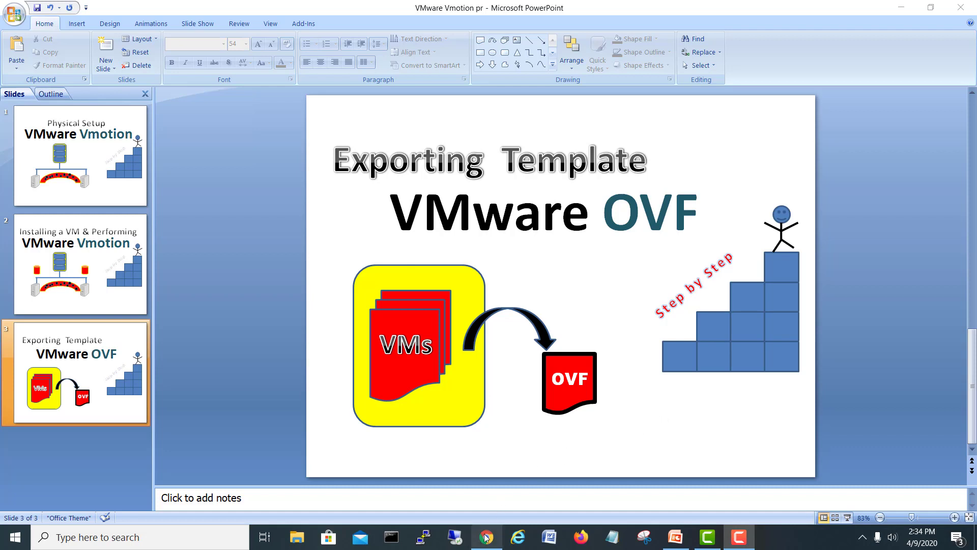
- Power off Tiny Linux VM from its Navigator actions menu and confirm with Yes
click(485, 537)
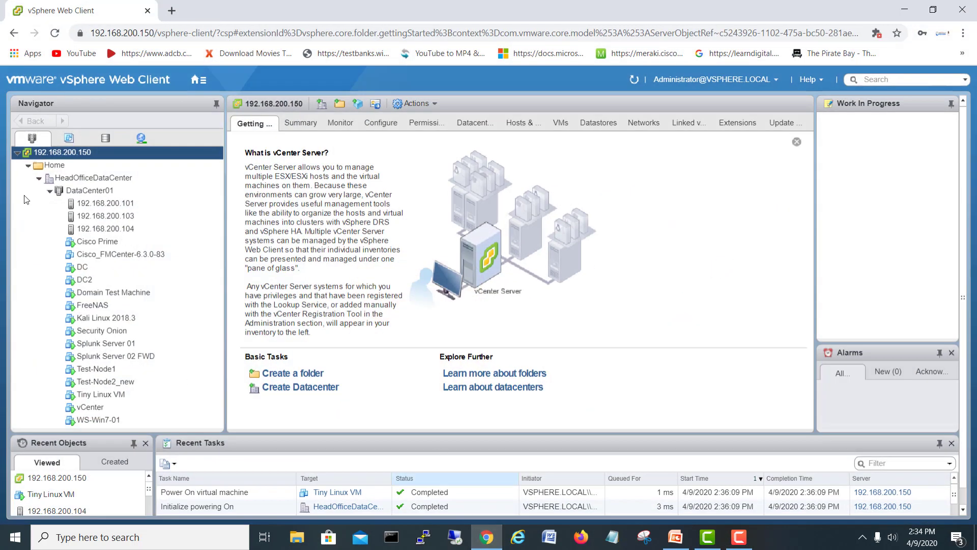
click(99, 394)
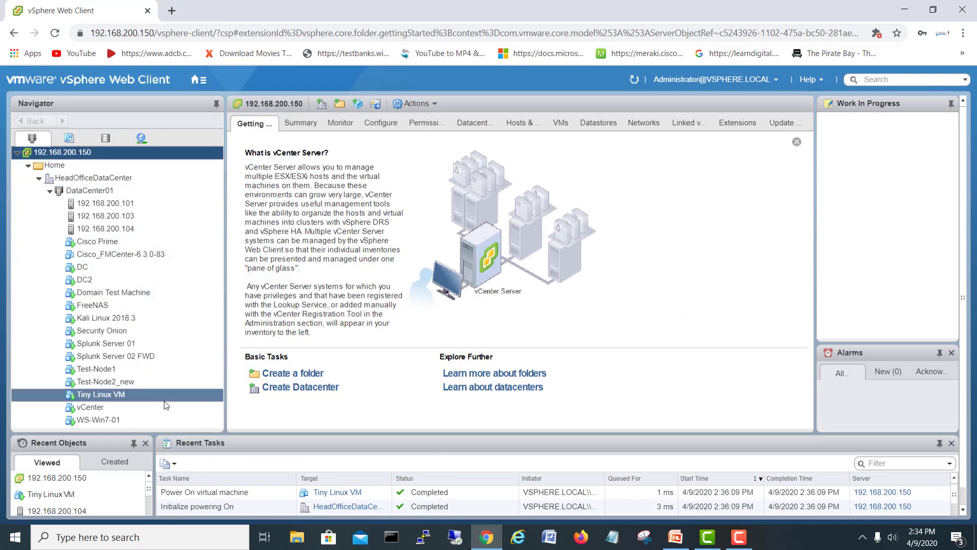
click(114, 355)
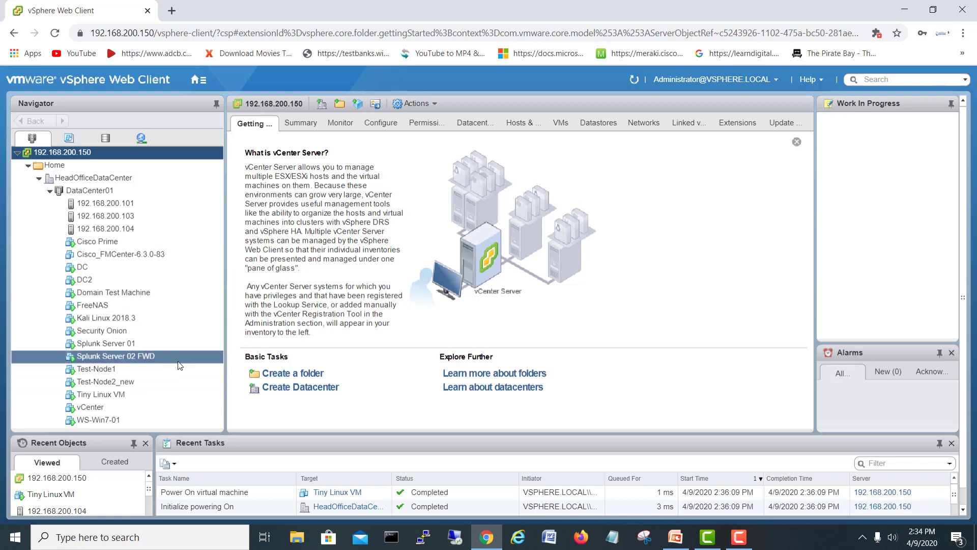
click(101, 394)
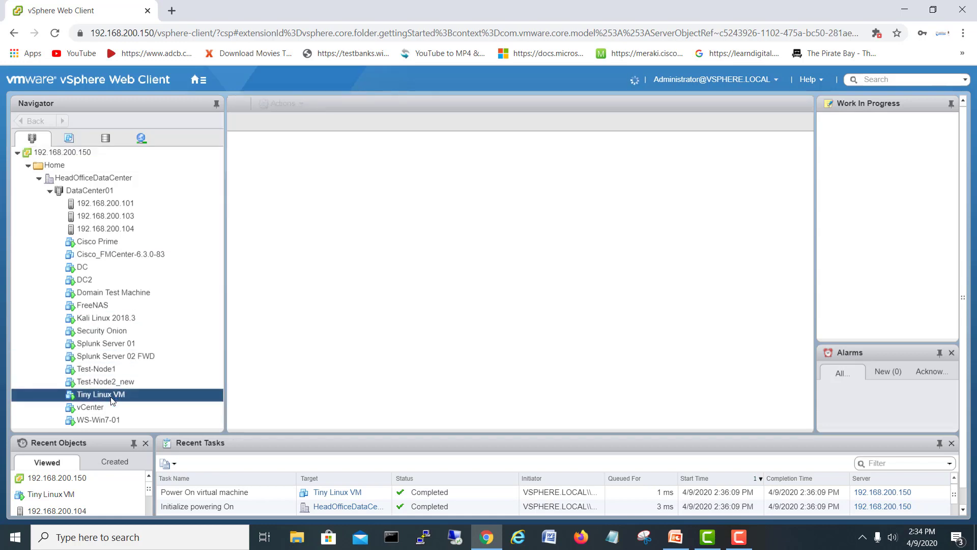
click(100, 394)
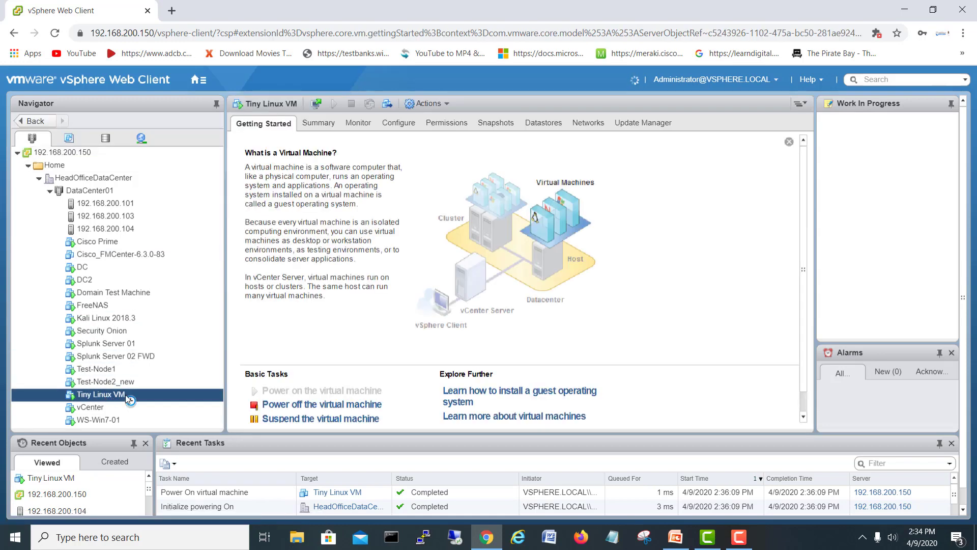
right_click(100, 395)
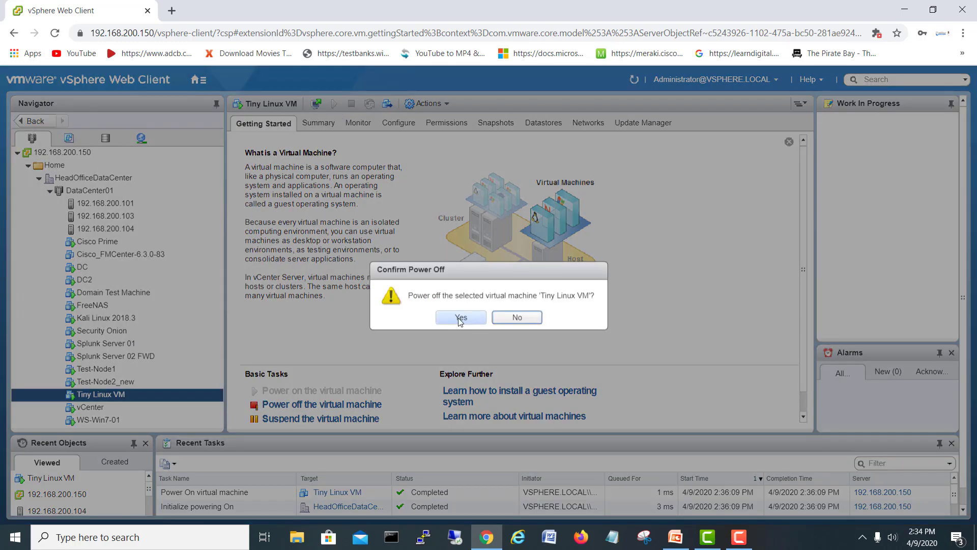
click(460, 316)
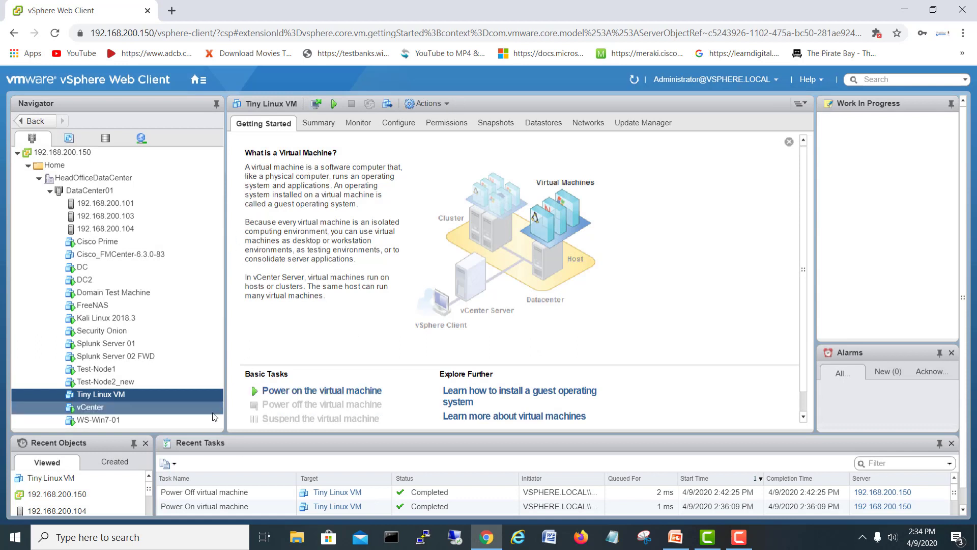
mouse_move(100, 394)
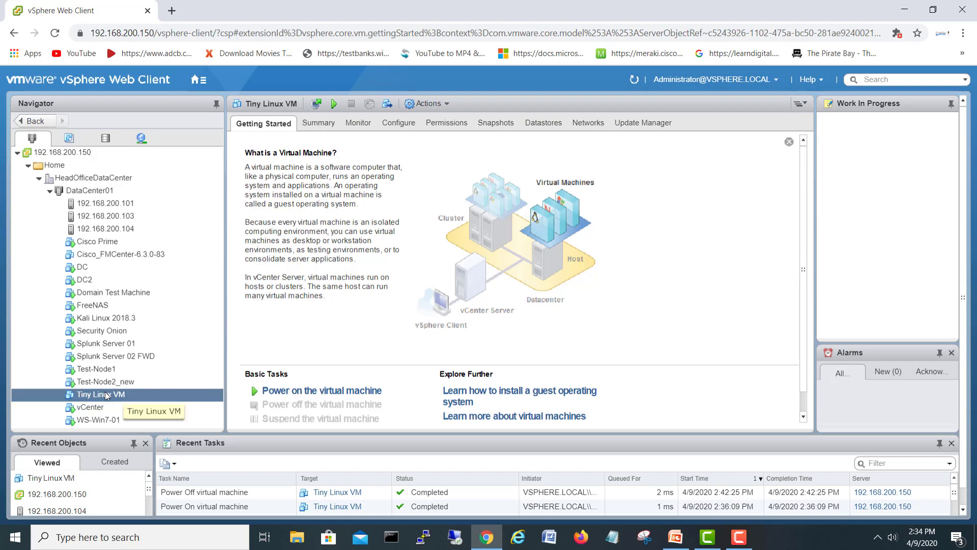
- Open Export OVF Template for Tiny Linux VM with advanced options left disabled
right_click(100, 394)
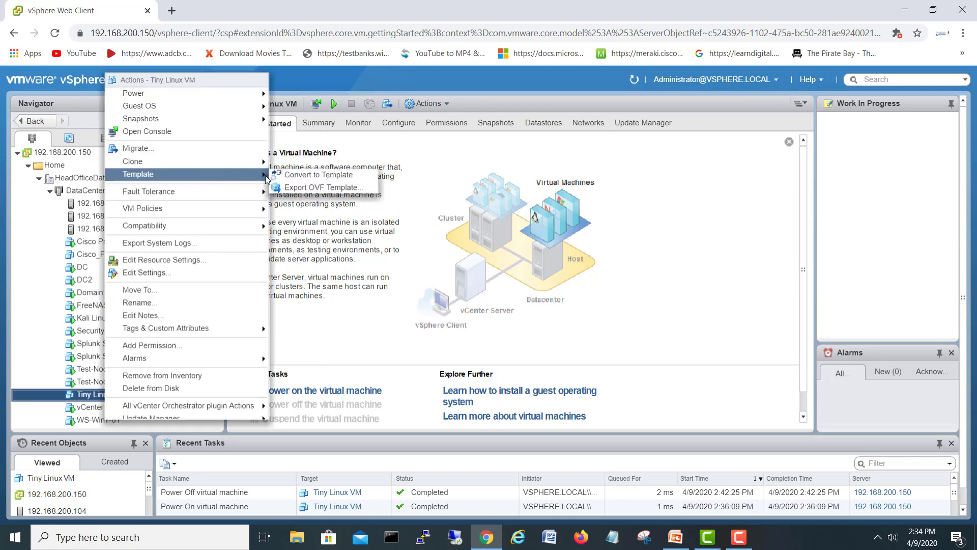
mouse_move(323, 188)
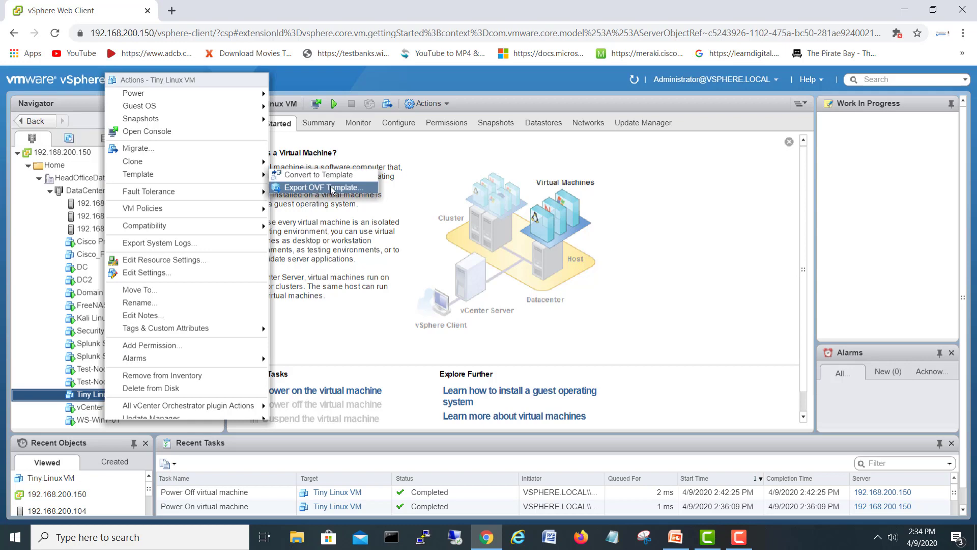
click(323, 188)
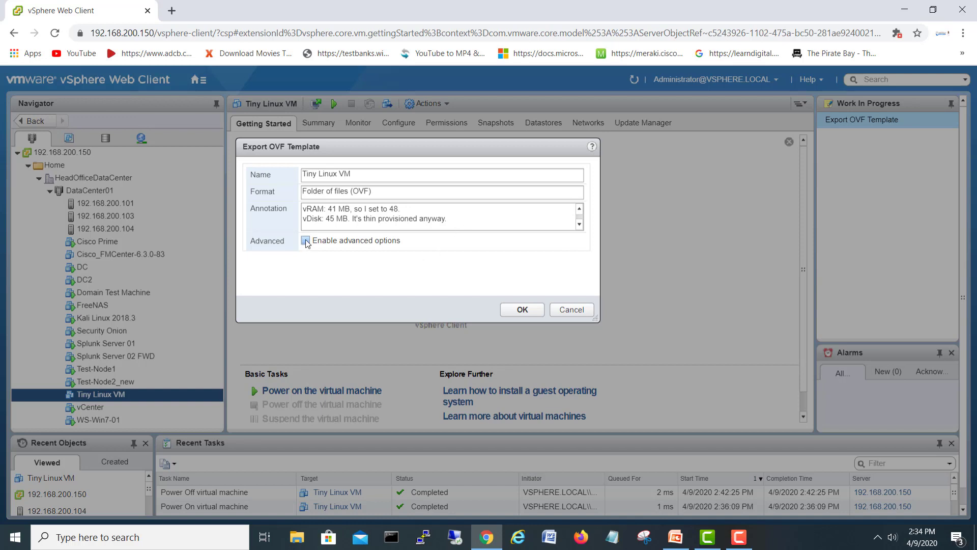
click(306, 240)
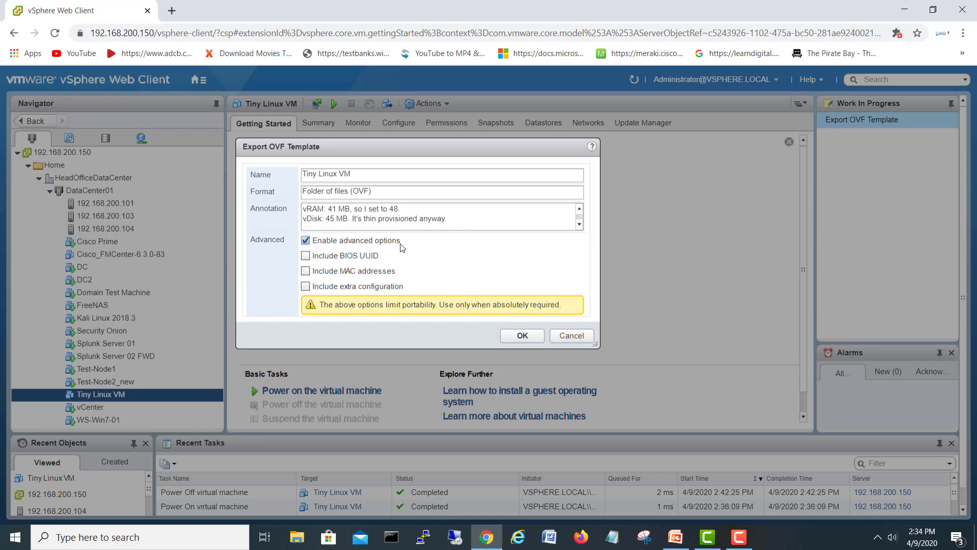
mouse_move(360, 268)
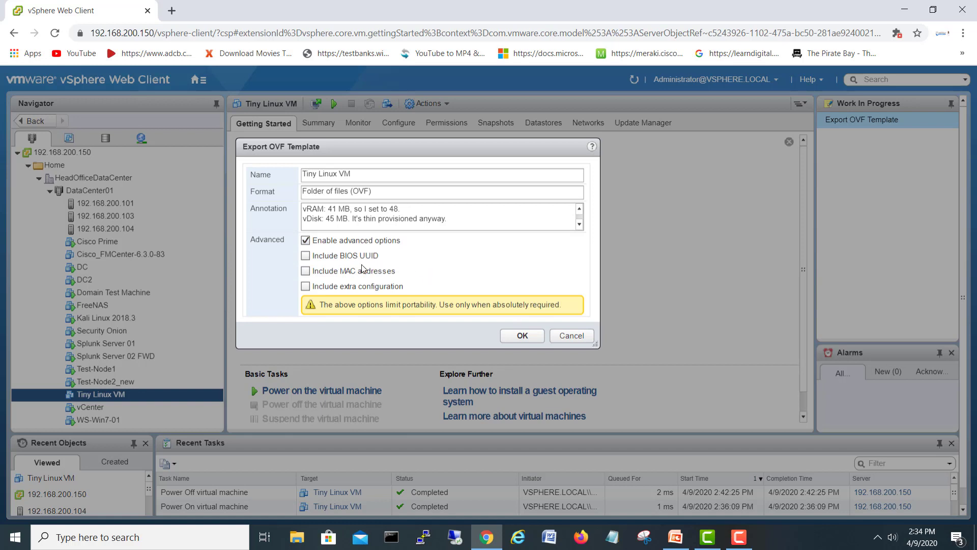
mouse_move(361, 296)
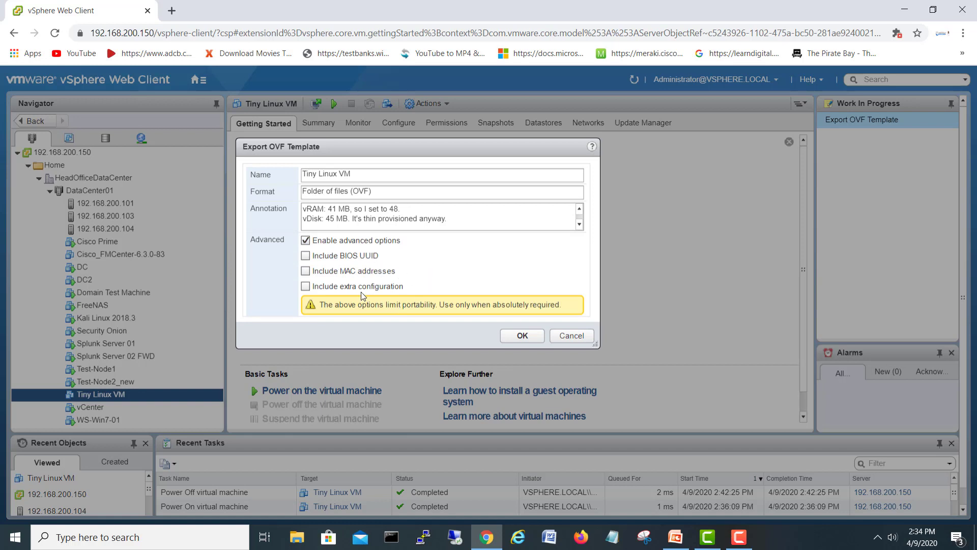
click(305, 240)
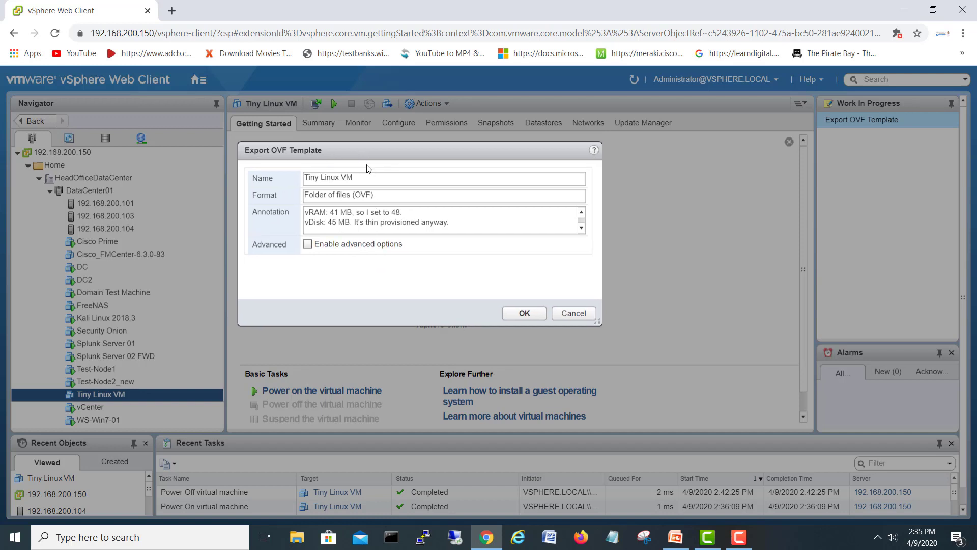
drag(366, 150, 367, 164)
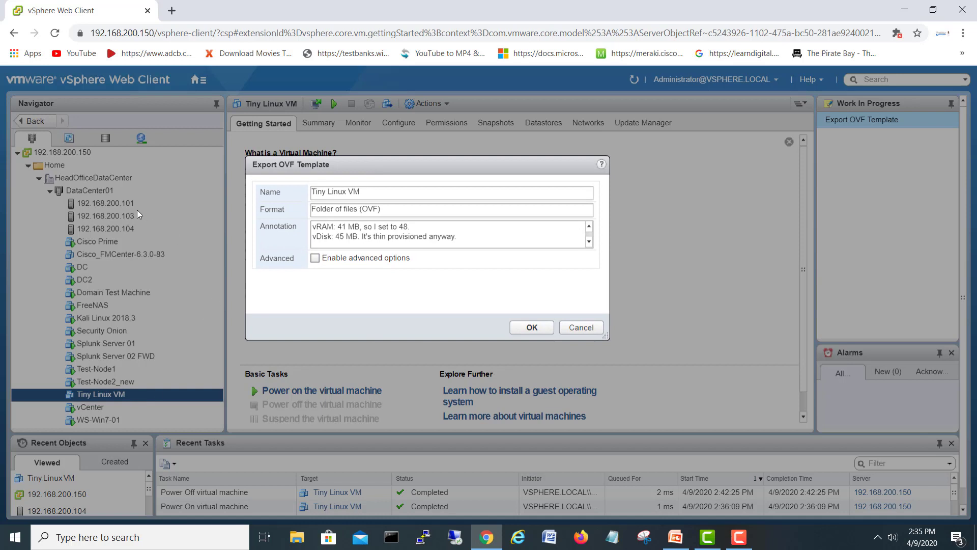
mouse_move(368, 286)
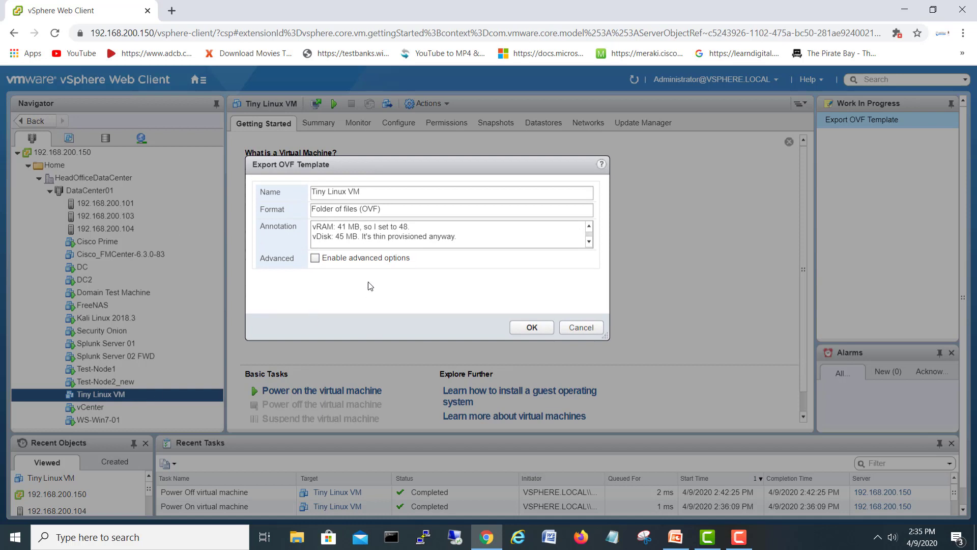
mouse_move(391, 299)
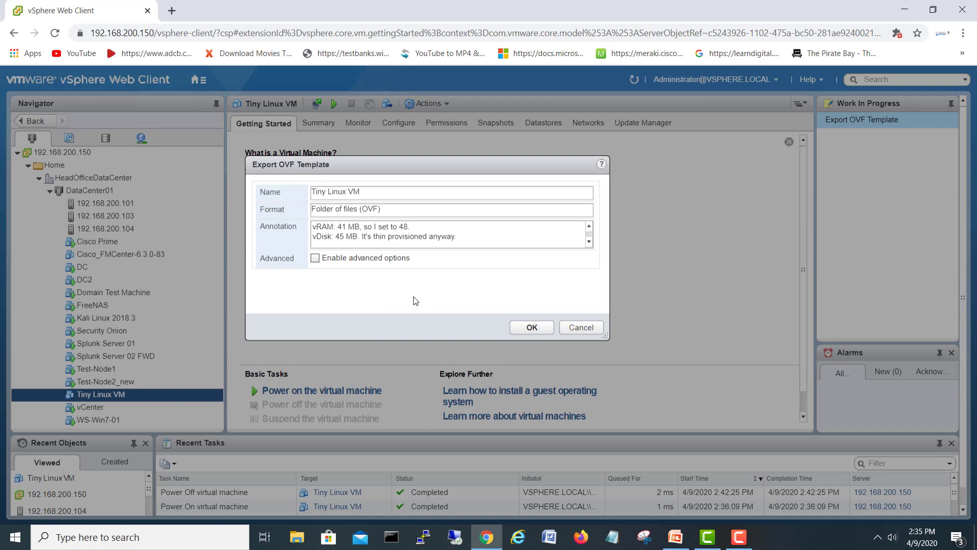
mouse_move(464, 299)
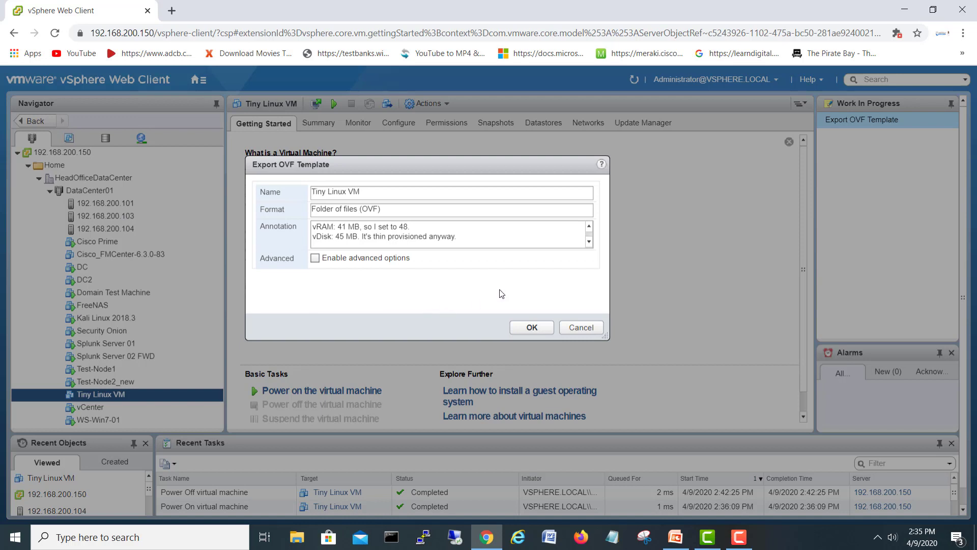
mouse_move(263, 180)
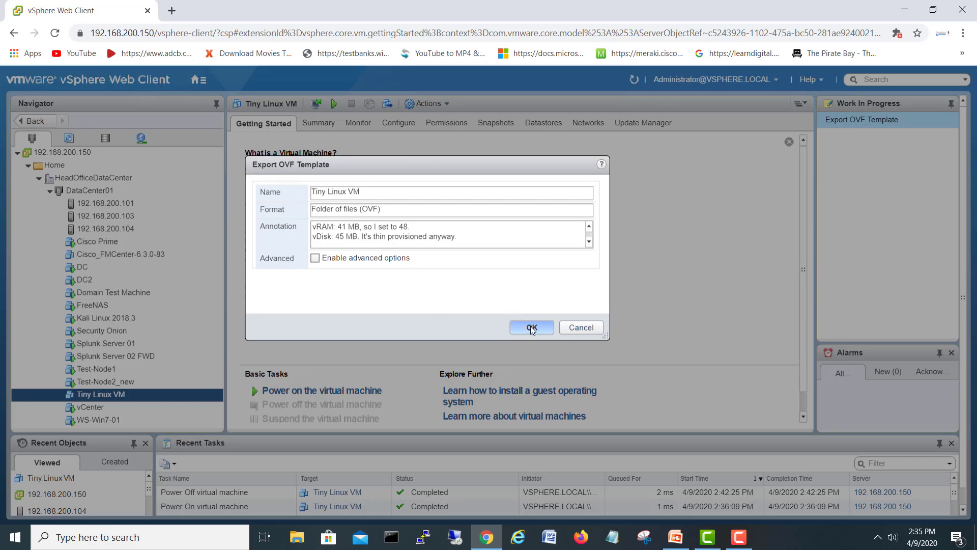
- Confirm the export with OK so the OVF template and package tasks start
click(531, 328)
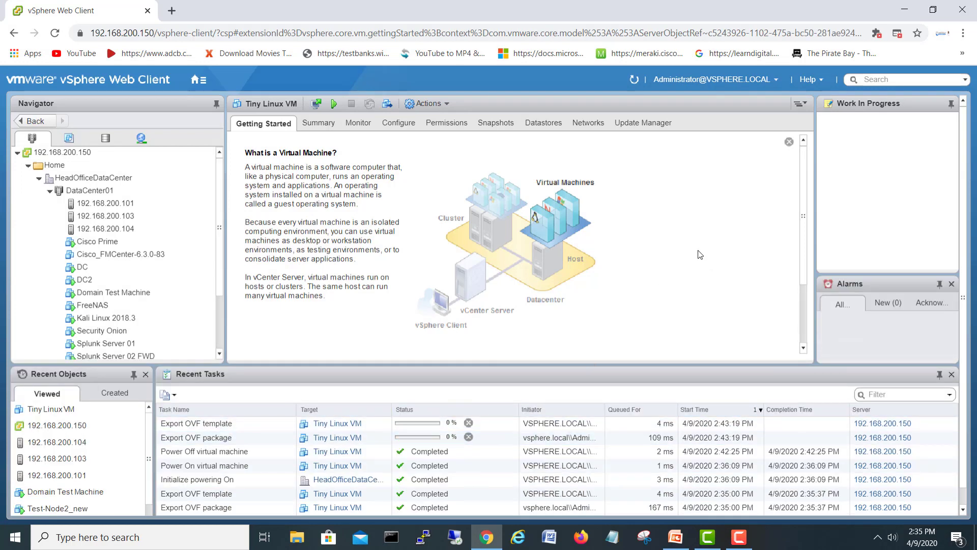
mouse_move(716, 236)
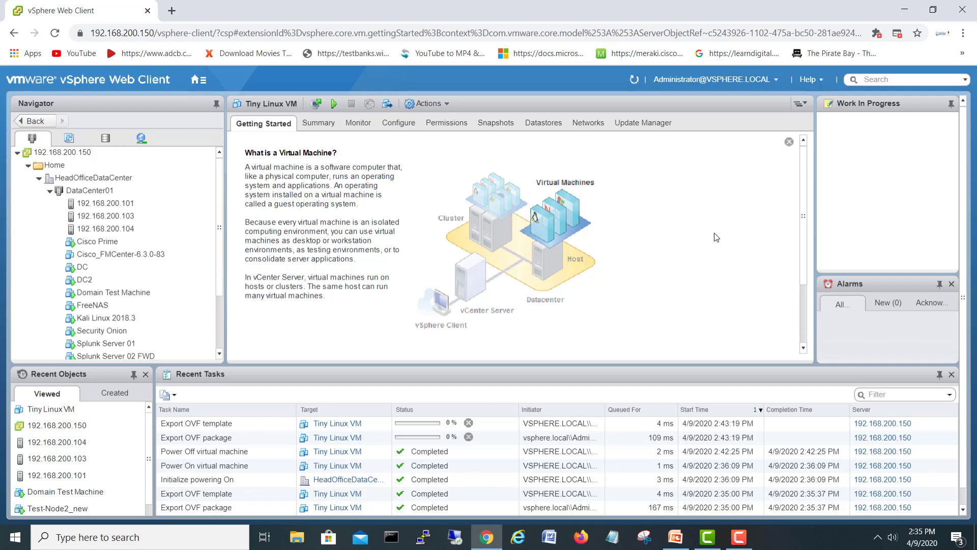
mouse_move(896, 33)
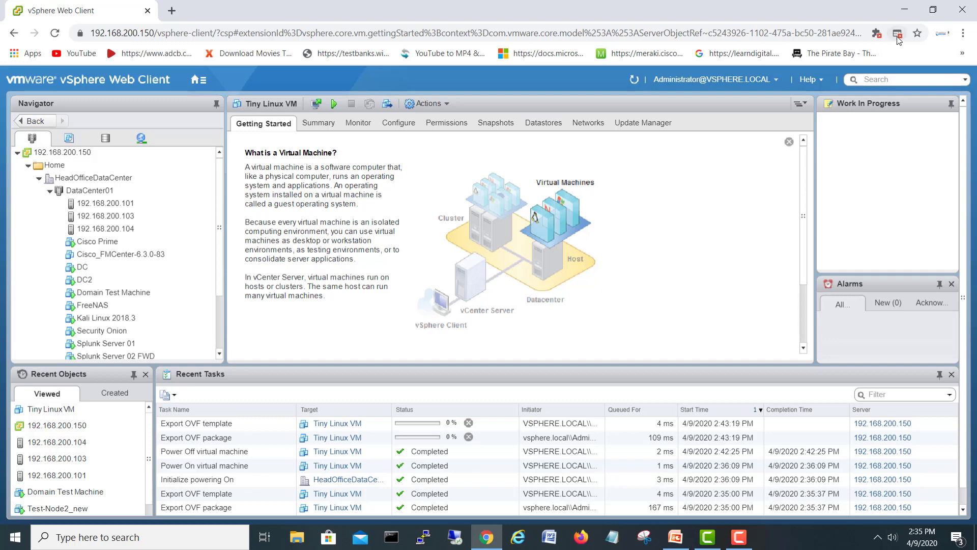
- Allow Chrome's blocked pop-ups to download Tiny Linux VM.ovf and its .vmdk disk
click(896, 33)
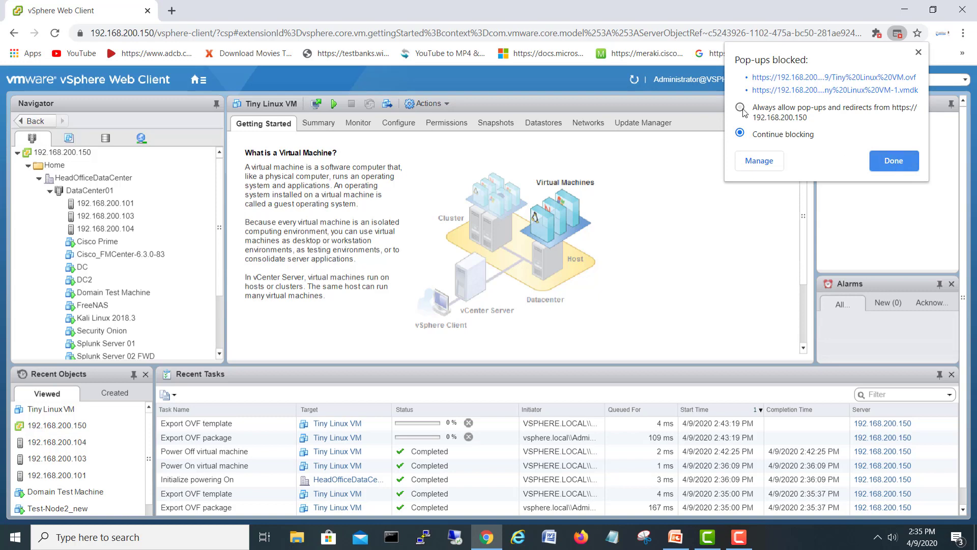
click(892, 160)
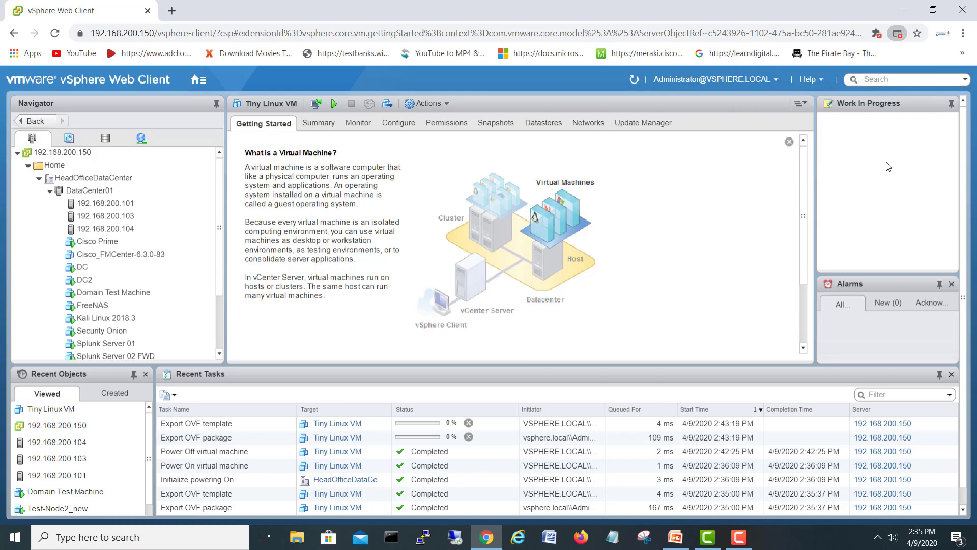
mouse_move(890, 103)
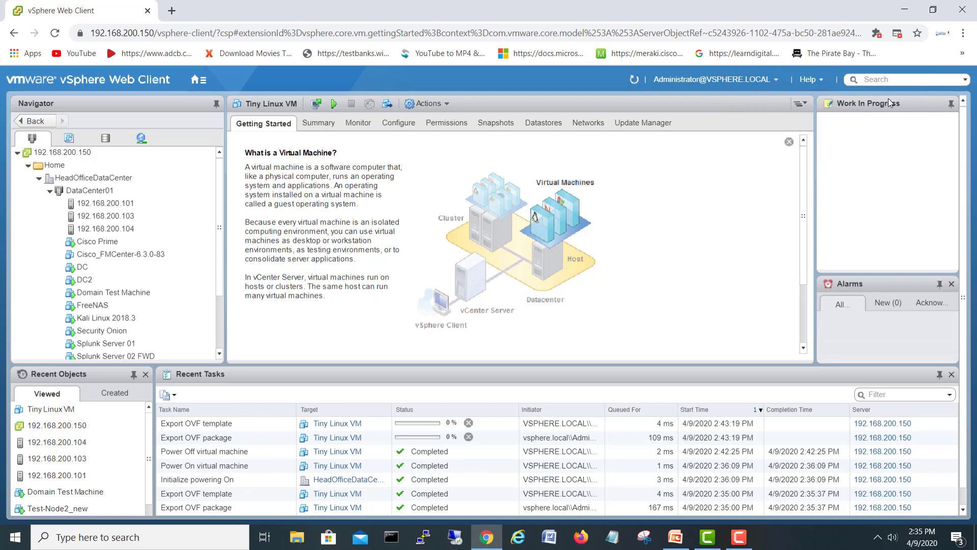
click(896, 33)
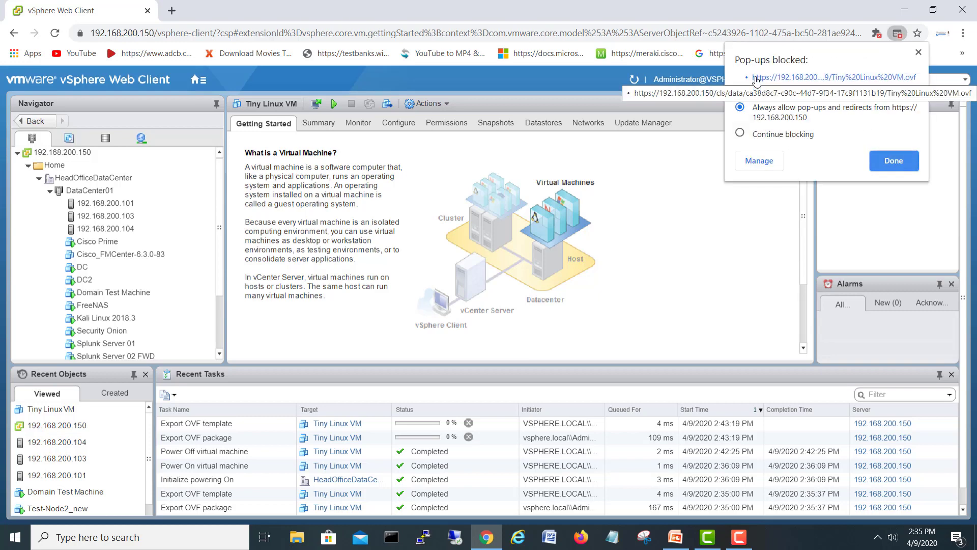
click(892, 161)
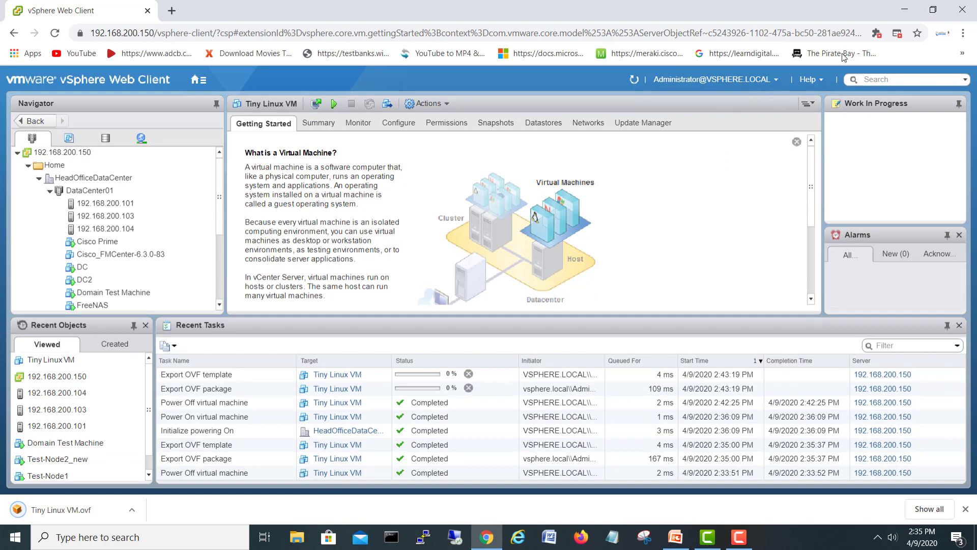
click(917, 33)
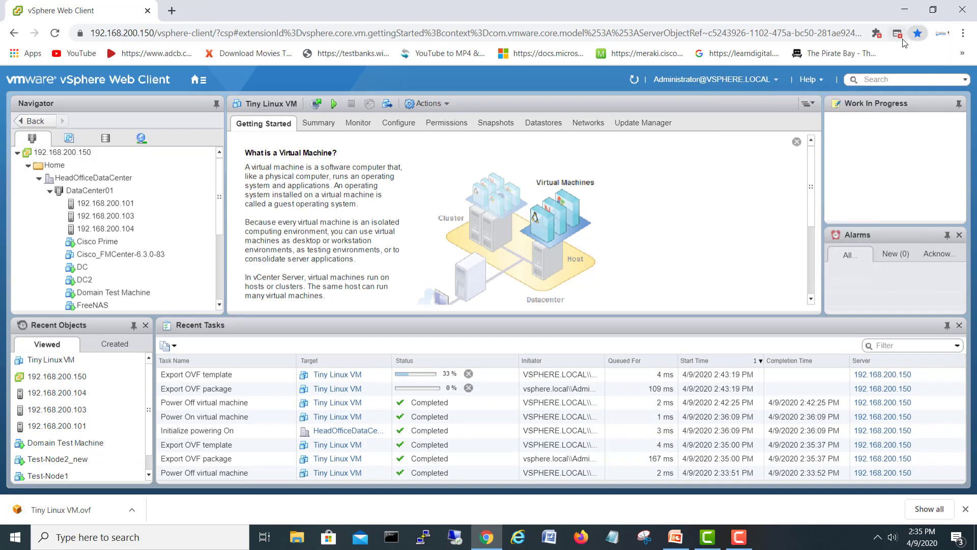
click(898, 33)
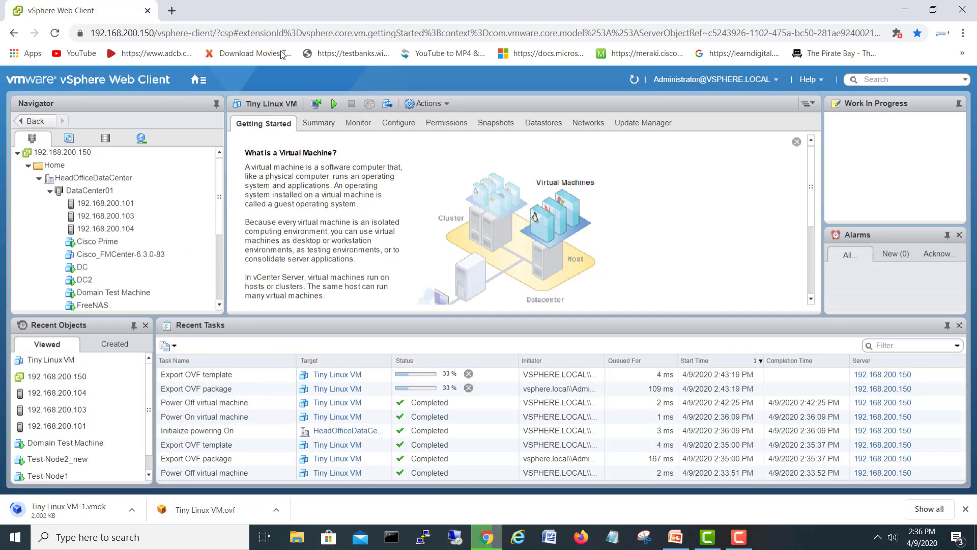
mouse_move(637, 151)
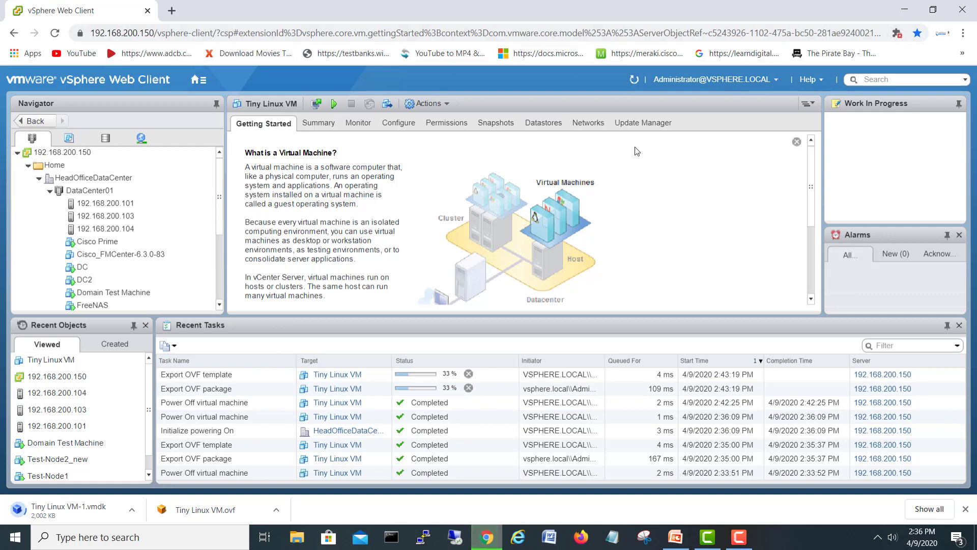
mouse_move(910, 42)
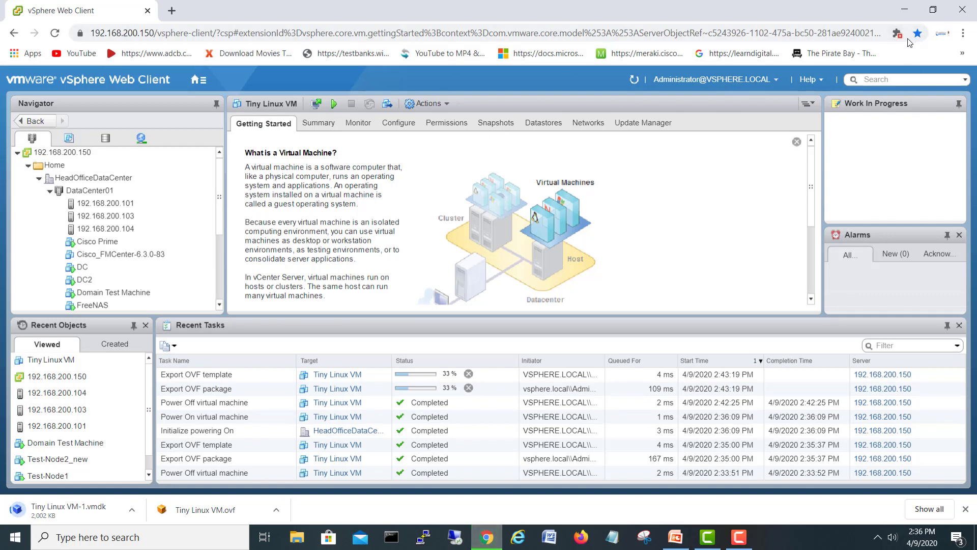
mouse_move(602, 318)
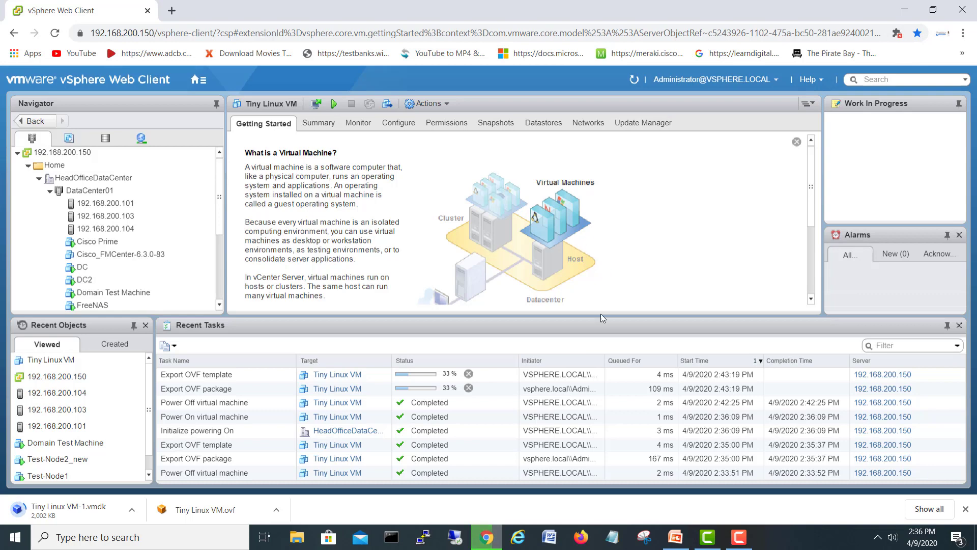
mouse_move(589, 297)
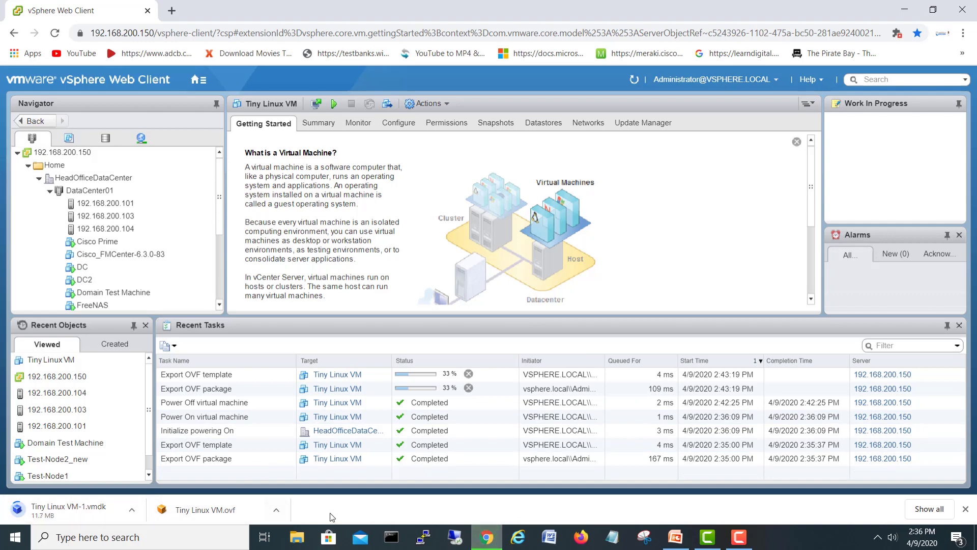
mouse_move(109, 520)
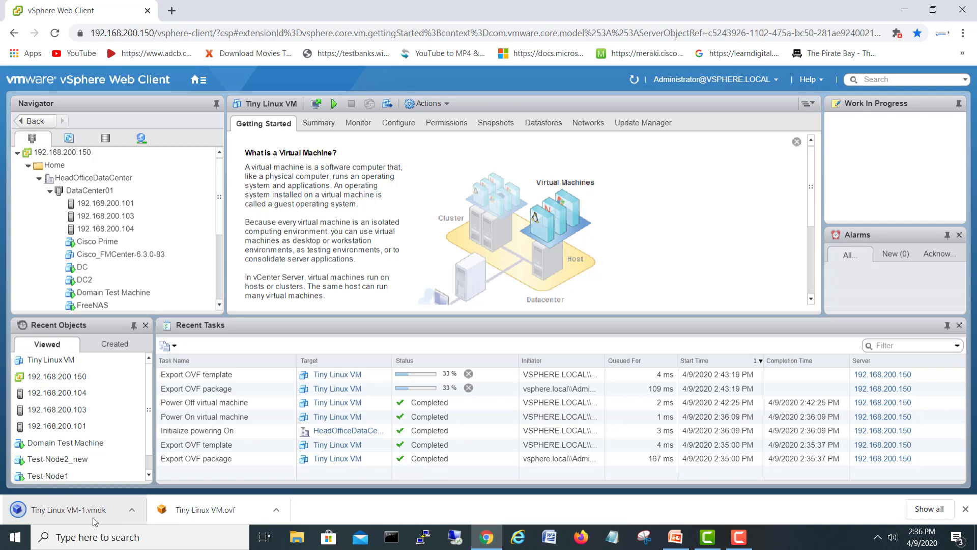
- Show the downloaded disk file in its folder and select the exported VM files
click(131, 510)
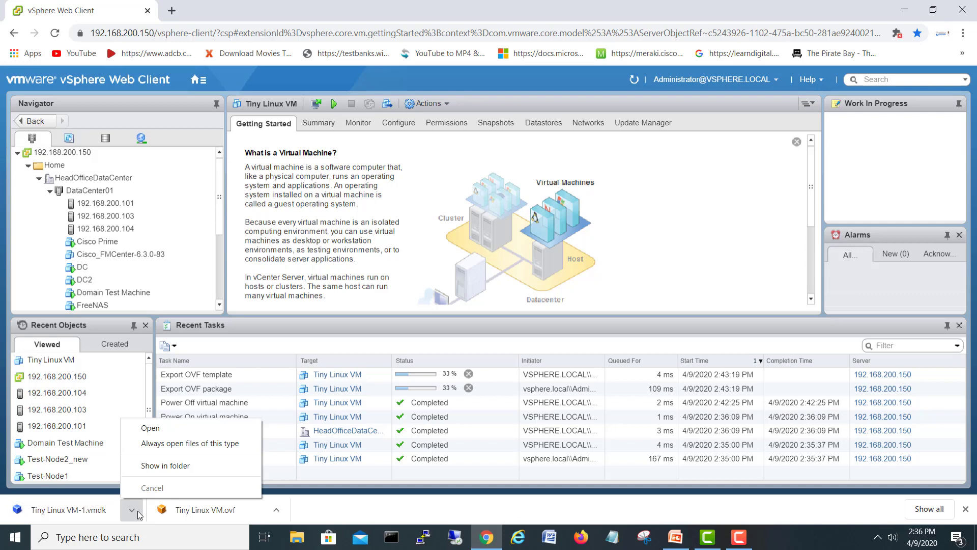
click(165, 465)
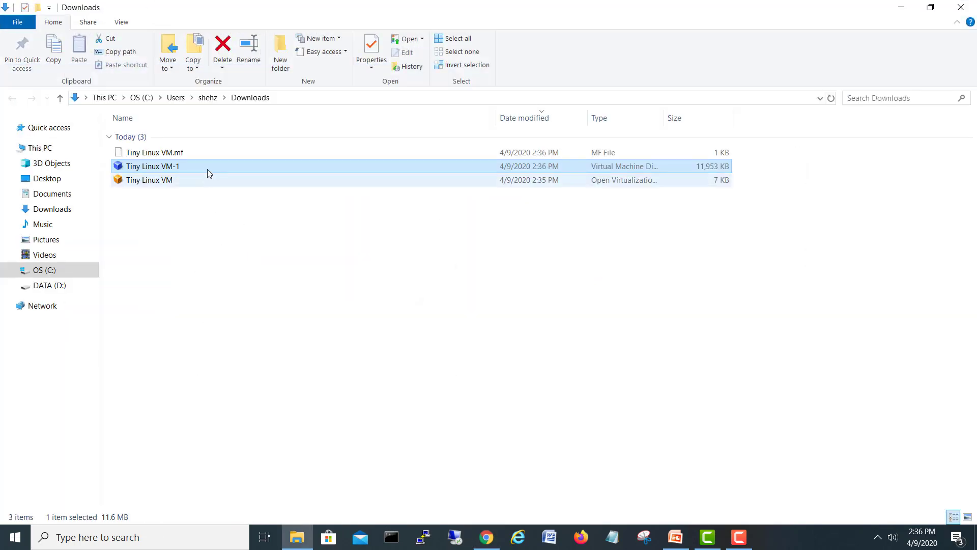
click(298, 274)
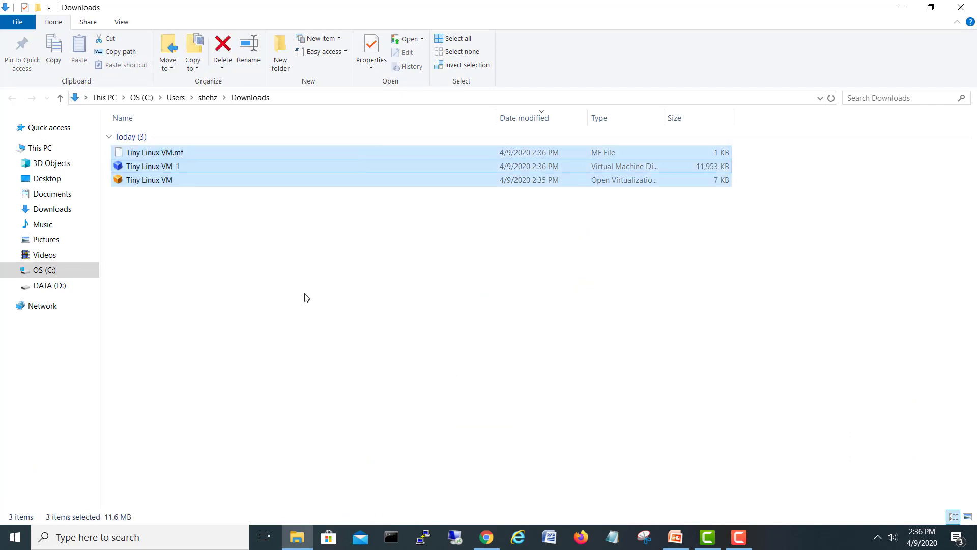
mouse_move(189, 233)
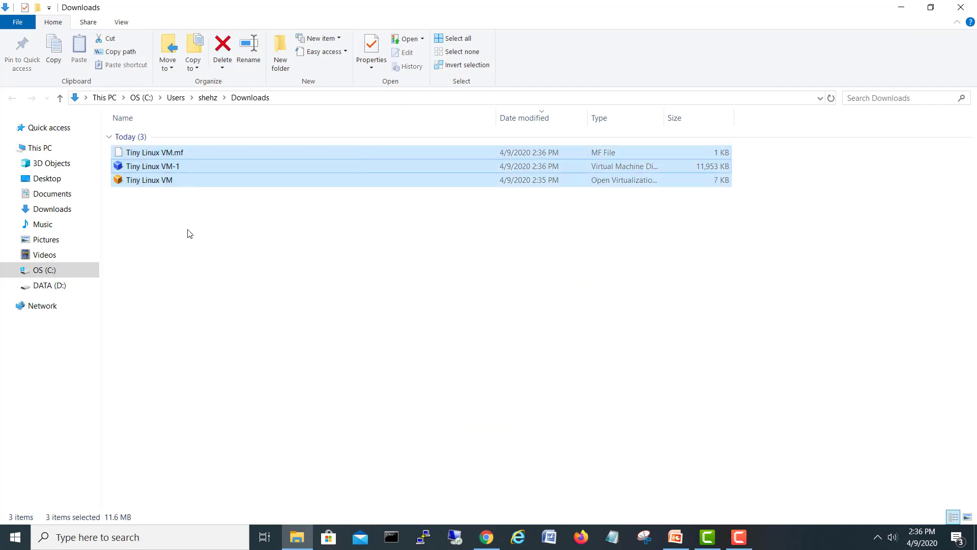
- Create a 'Tiny Linux VM OVF' folder in Downloads and move the files into it
click(280, 52)
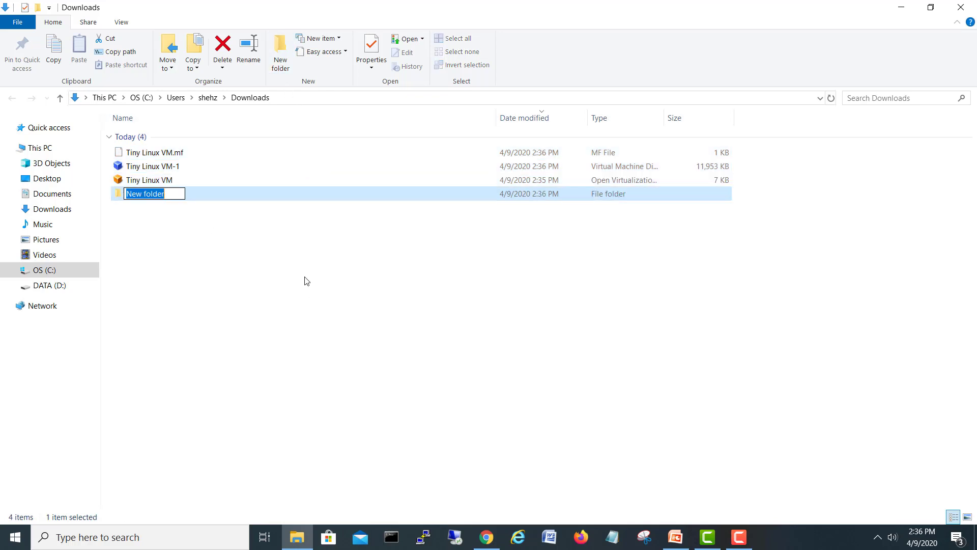
text(OV)
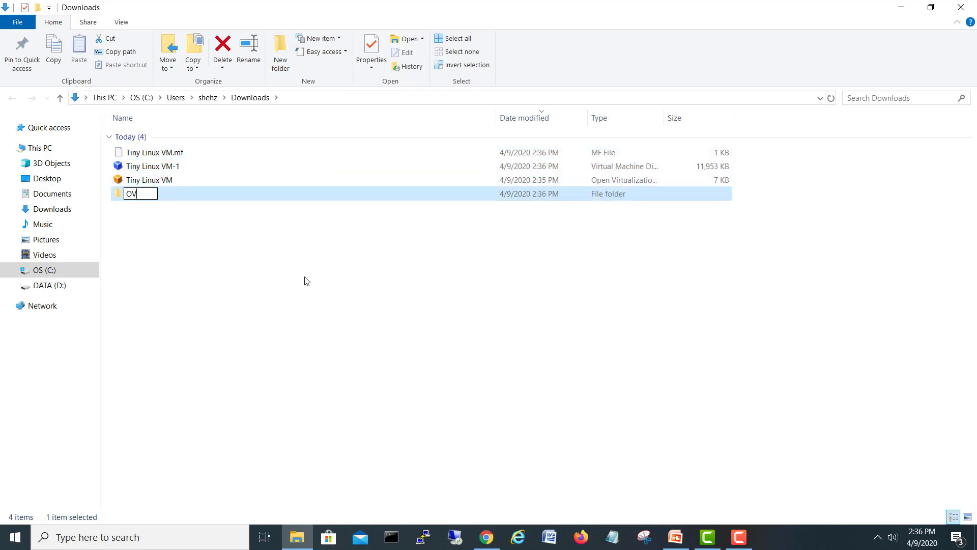
text(Tiny Linux VM OVF)
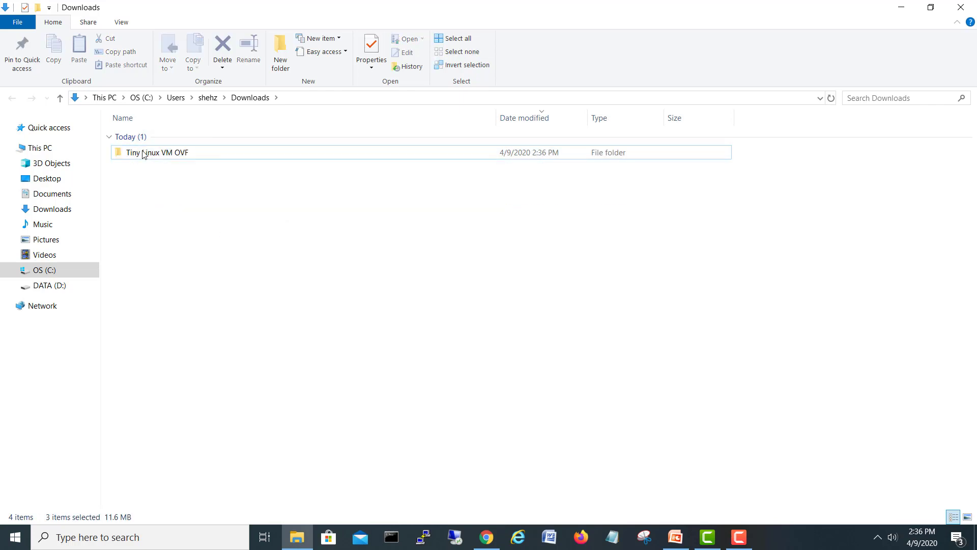
click(155, 152)
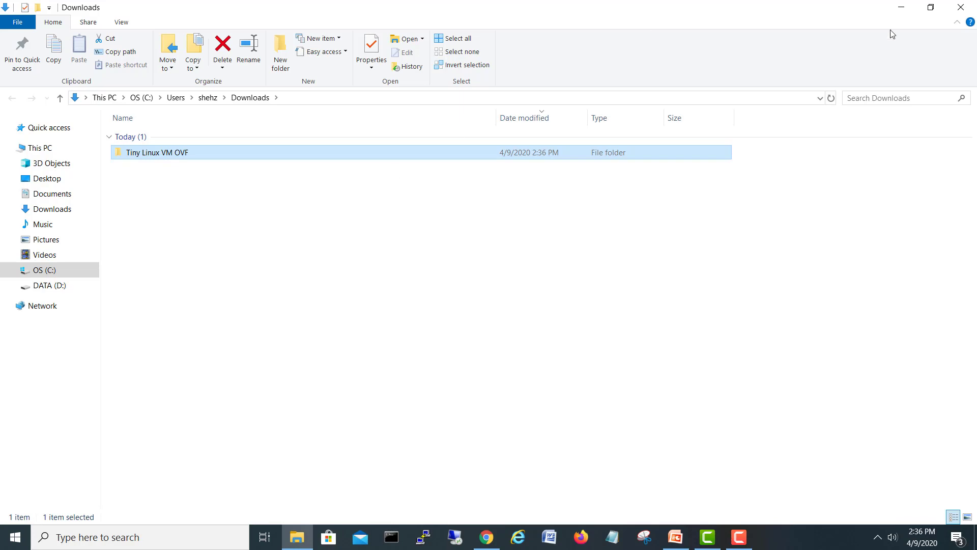
click(486, 536)
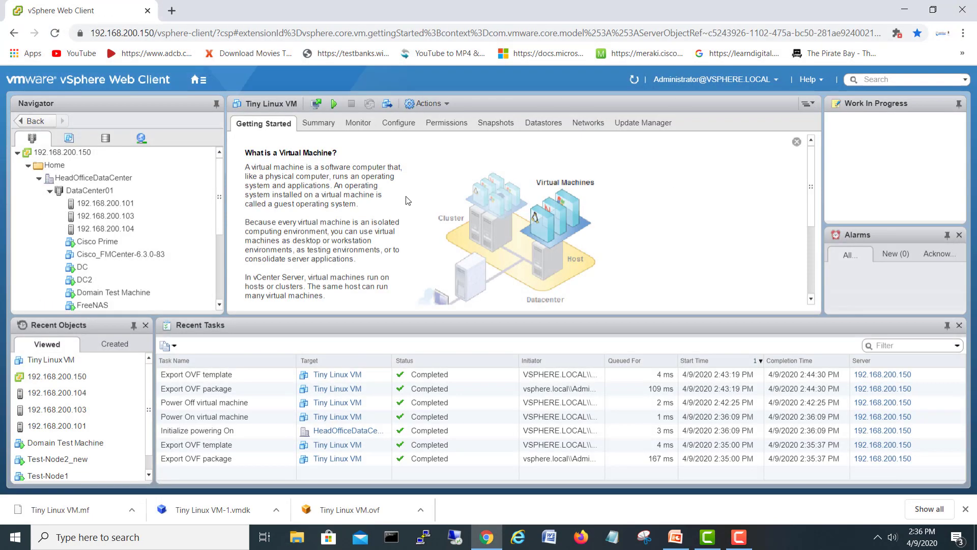
- Deploy an OVF template on 192.168.200.103 using the three files from Downloads > Tiny Linux VM OVF
click(105, 216)
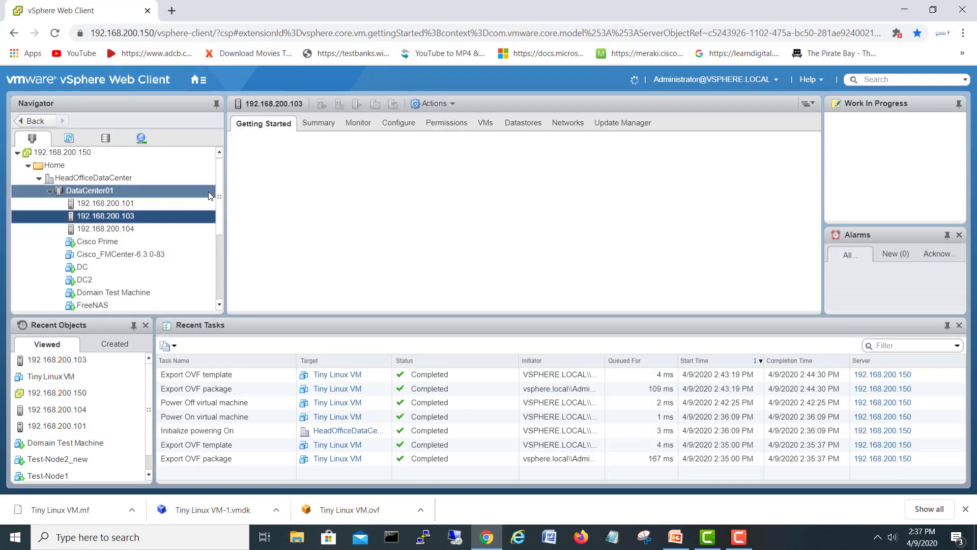
right_click(106, 216)
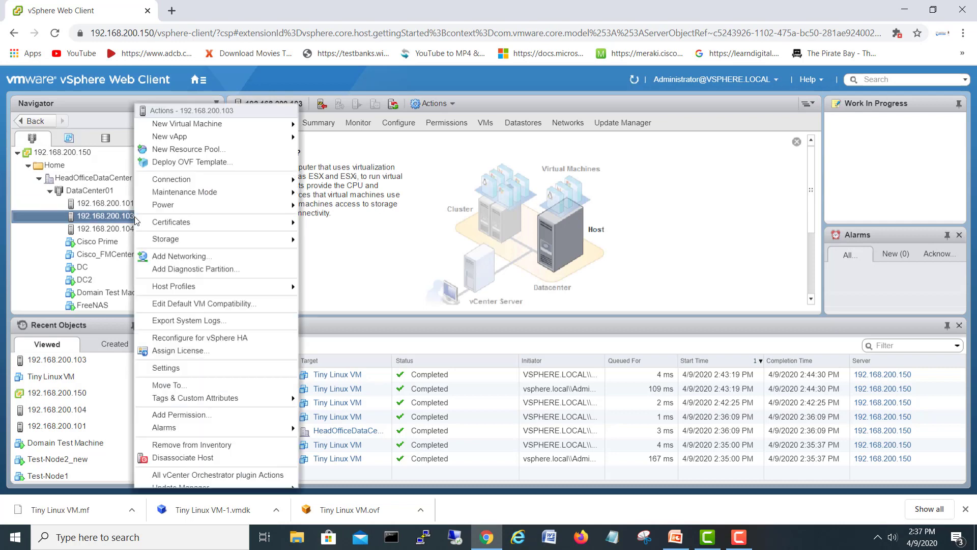
mouse_move(195, 164)
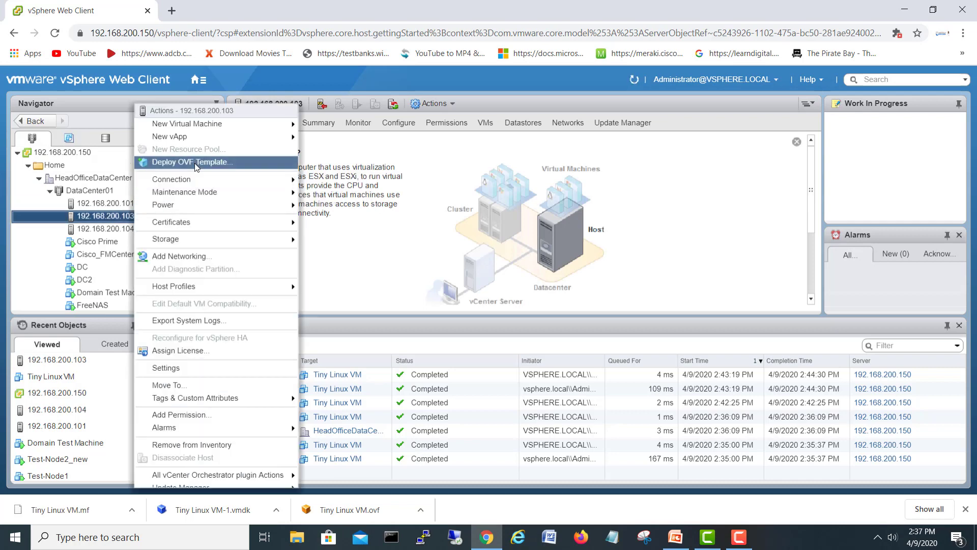
click(191, 161)
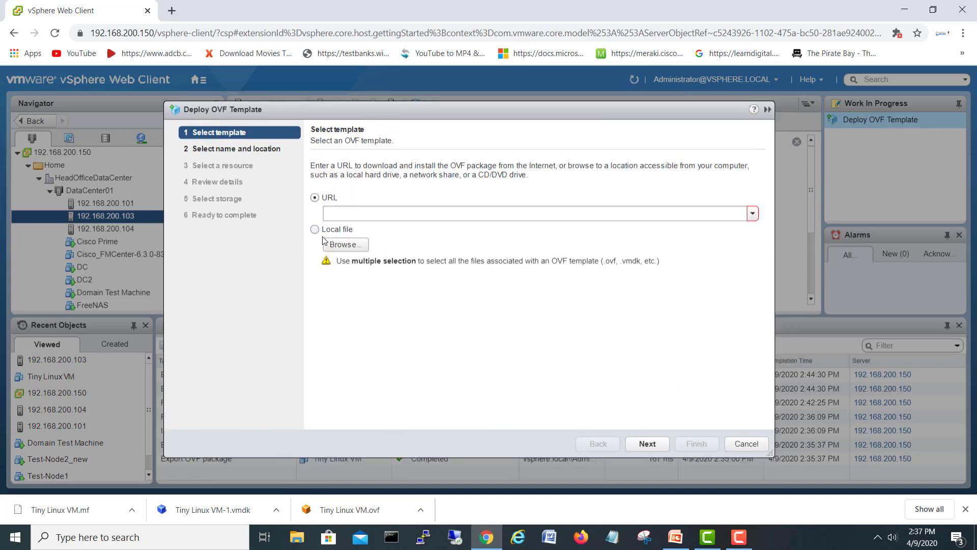
click(343, 245)
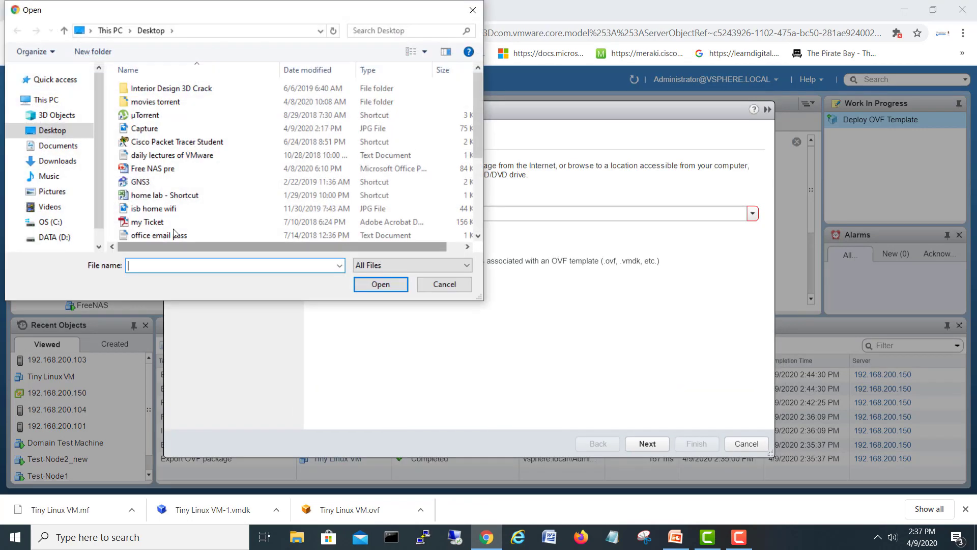
click(60, 161)
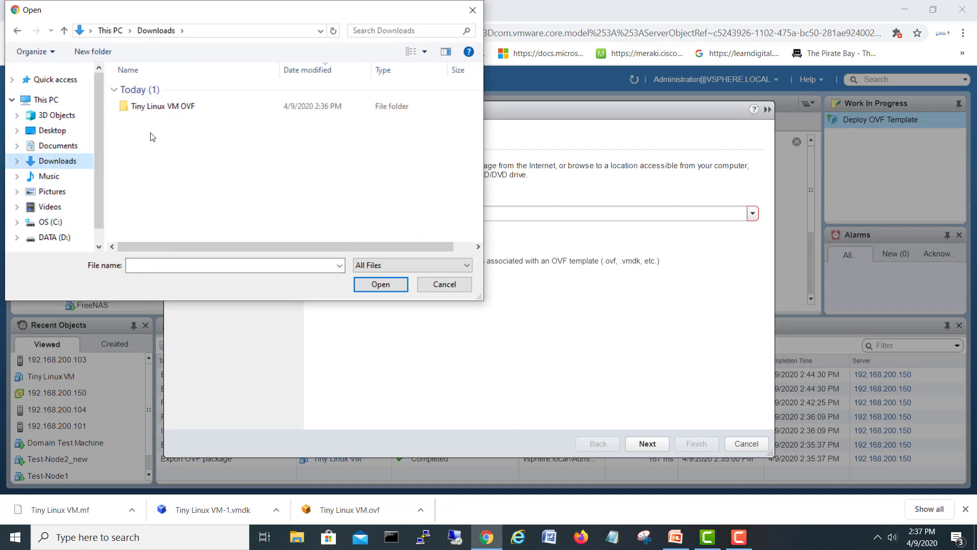
double_click(166, 106)
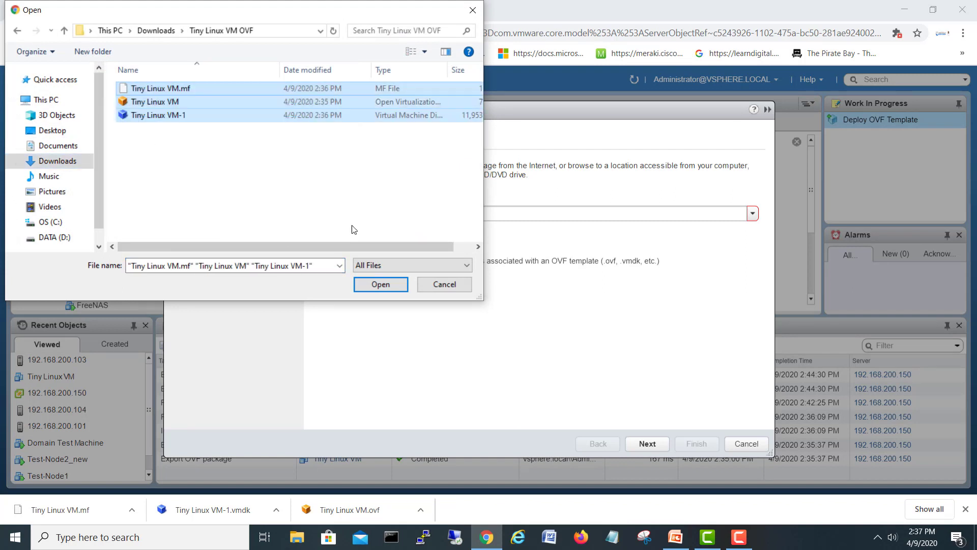
mouse_move(159, 115)
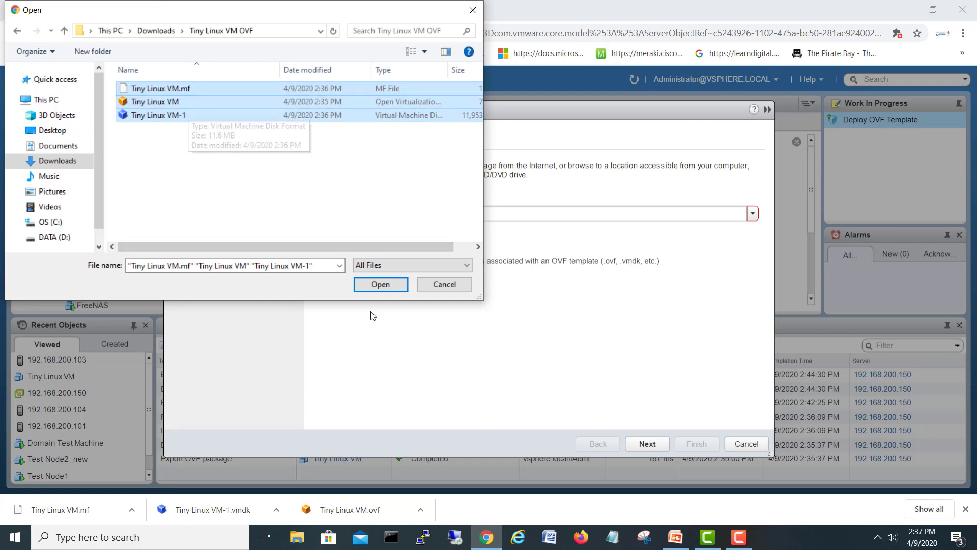
click(379, 284)
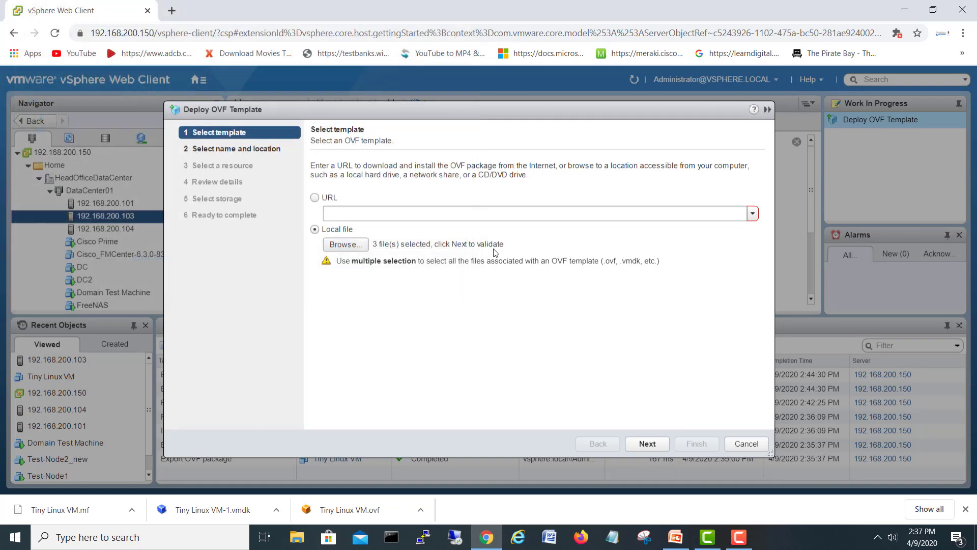
mouse_move(647, 443)
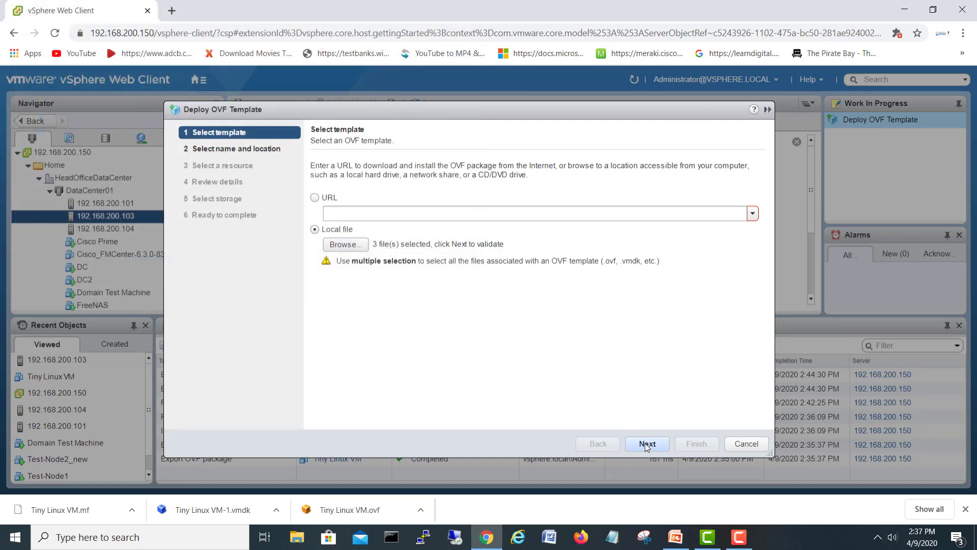
- Pick the Discovered virtual machine folder, see the duplicate-name warning, and cancel the wizard
click(646, 443)
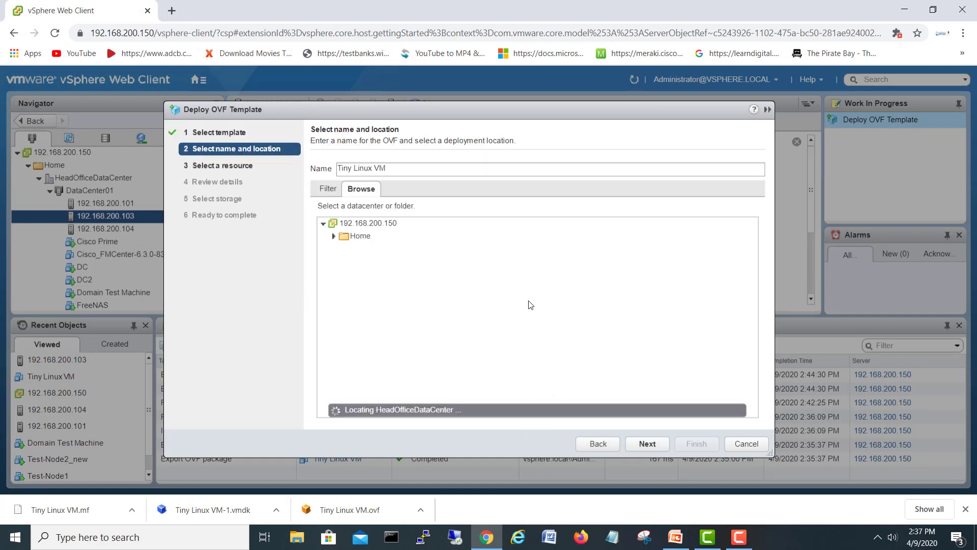
click(333, 236)
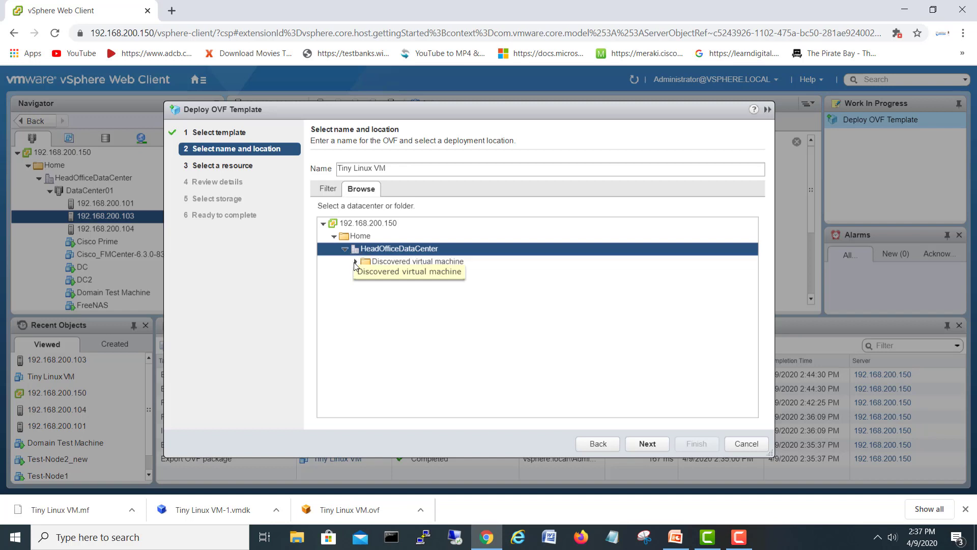
click(417, 261)
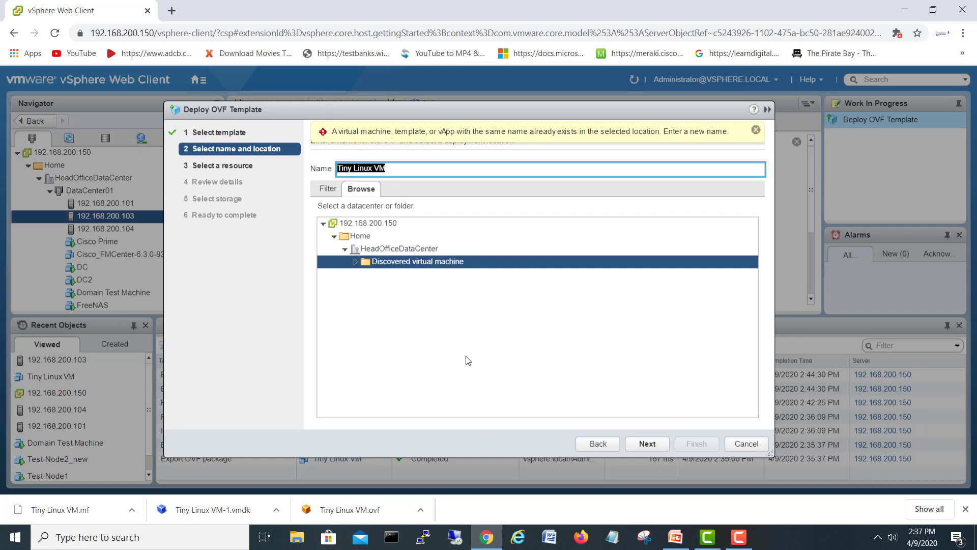
click(360, 235)
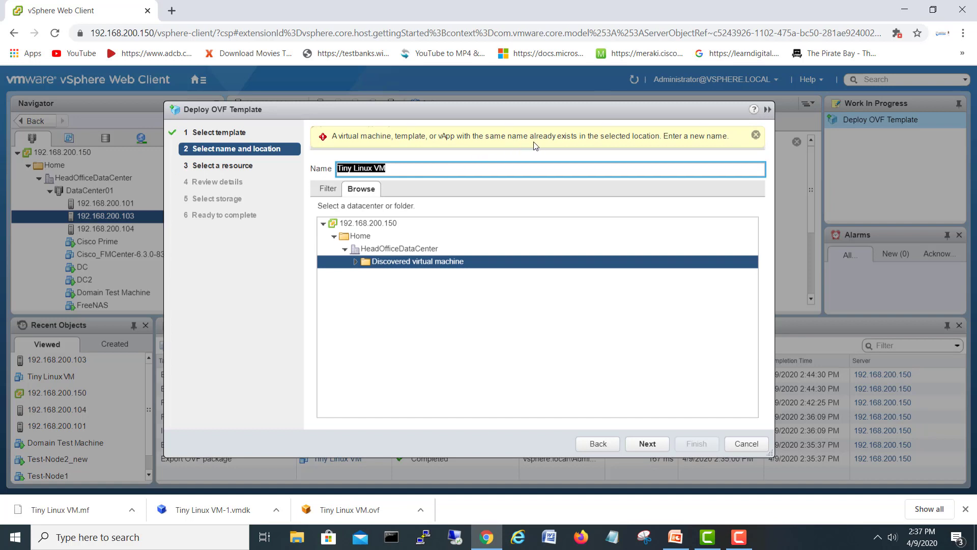
mouse_move(83, 233)
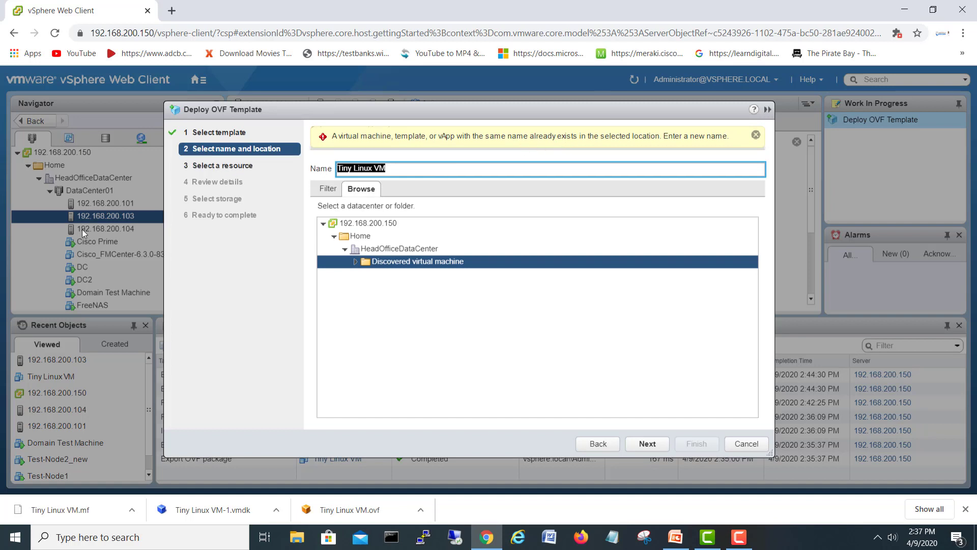
mouse_move(492, 385)
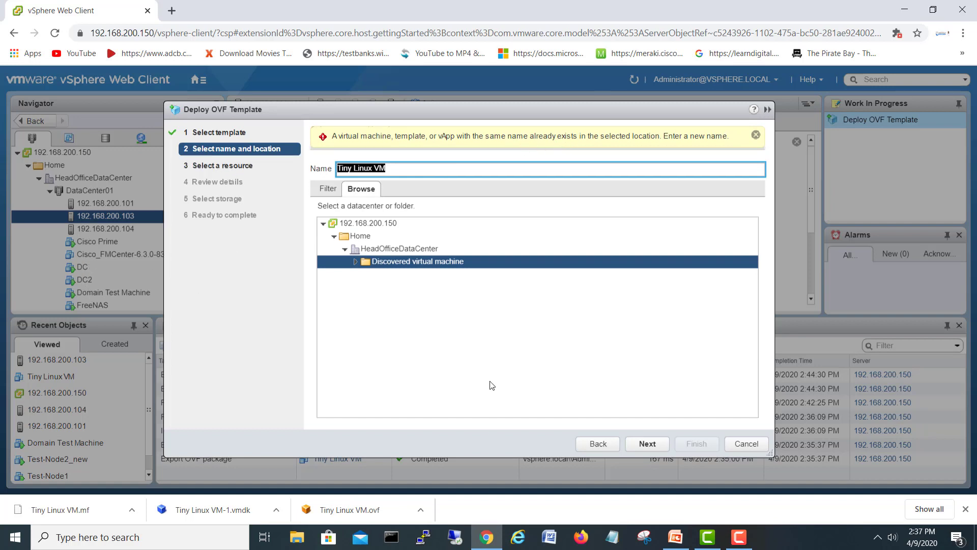
click(745, 444)
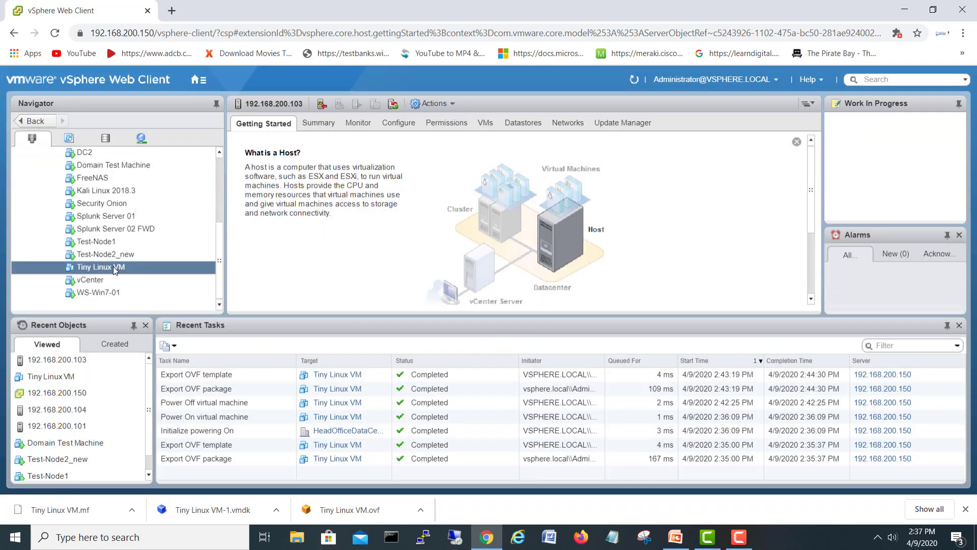
- Delete Tiny Linux VM from disk and confirm with Yes
right_click(99, 266)
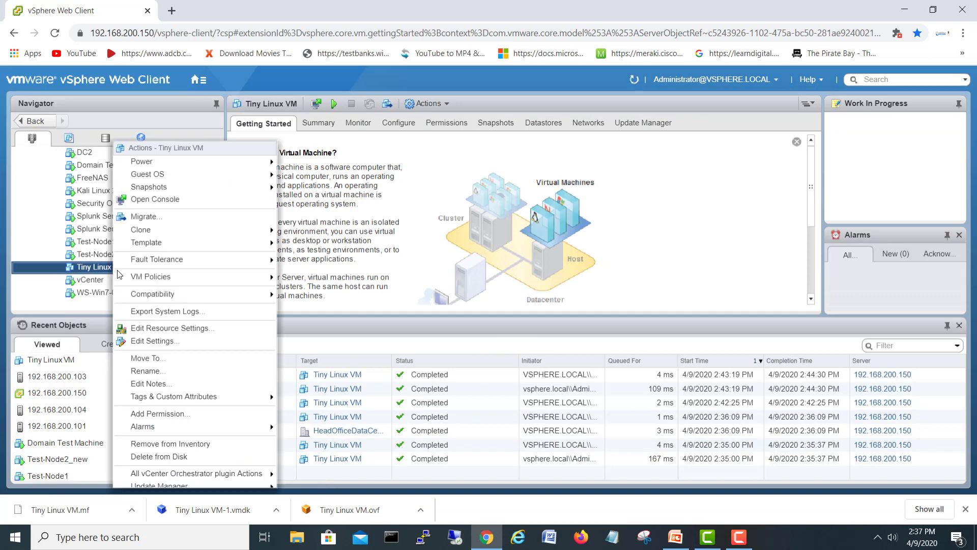
mouse_move(158, 456)
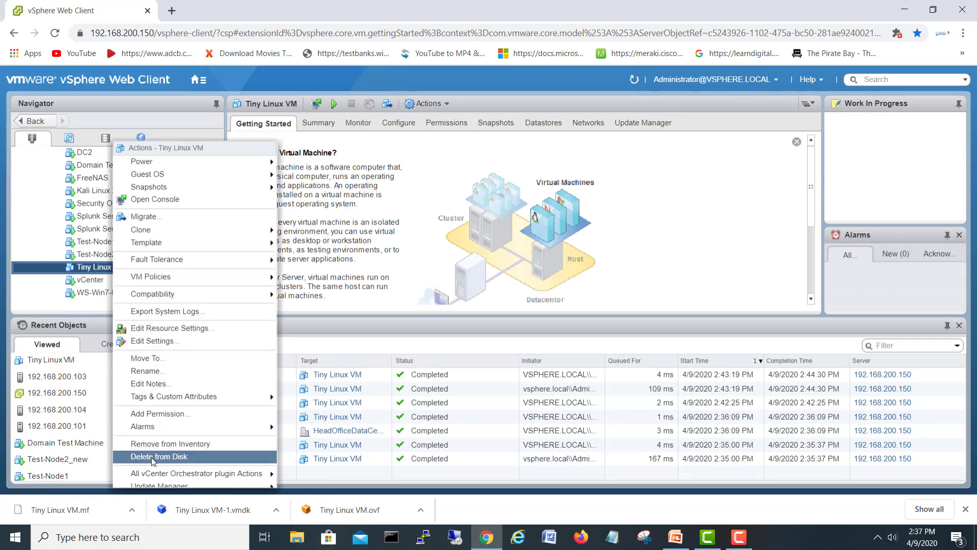
click(159, 456)
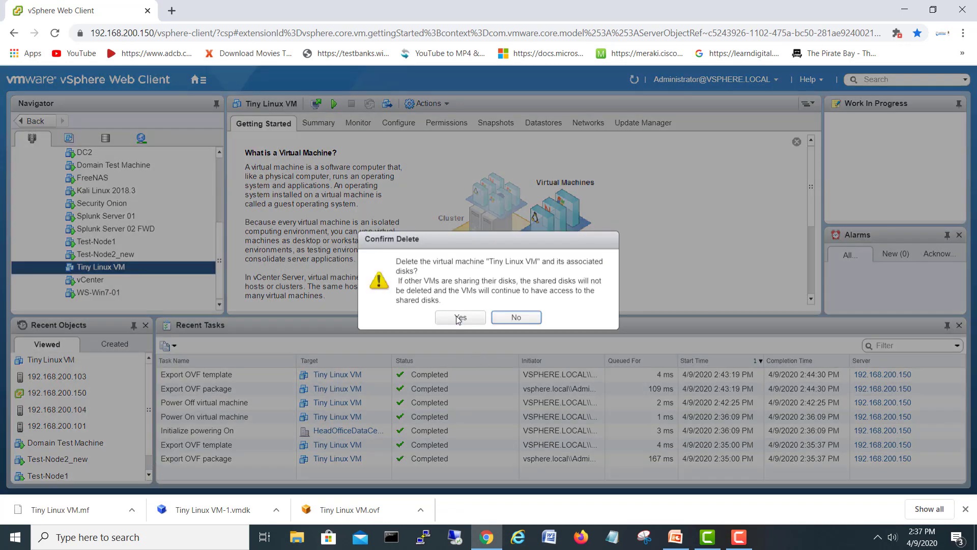
click(459, 317)
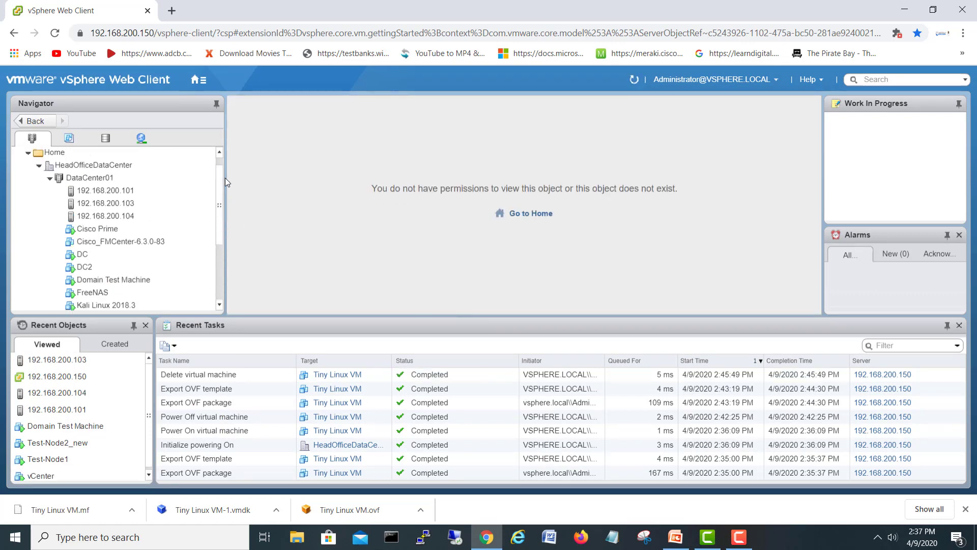
- Start Deploy OVF Template on host 192.168.200.104 with the three Tiny Linux VM files
click(105, 228)
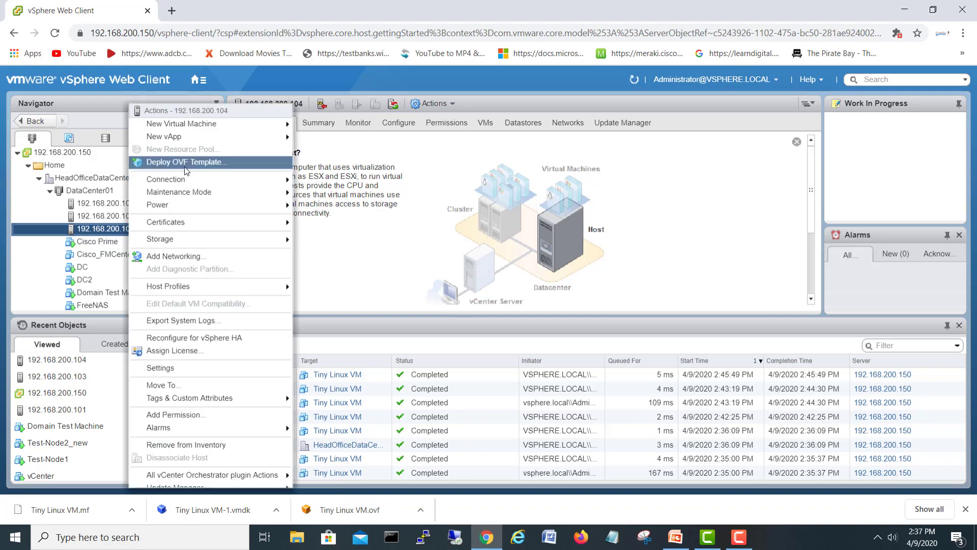
click(185, 162)
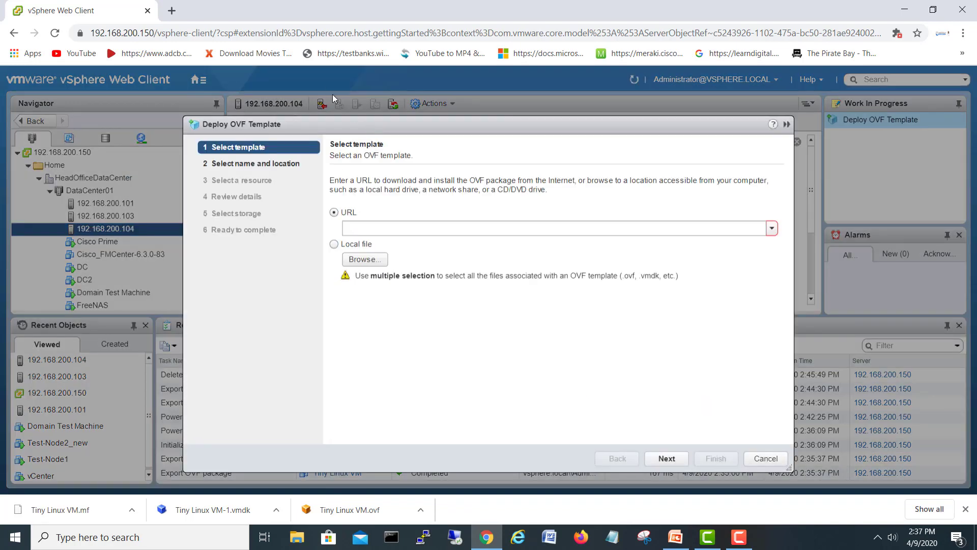
click(363, 259)
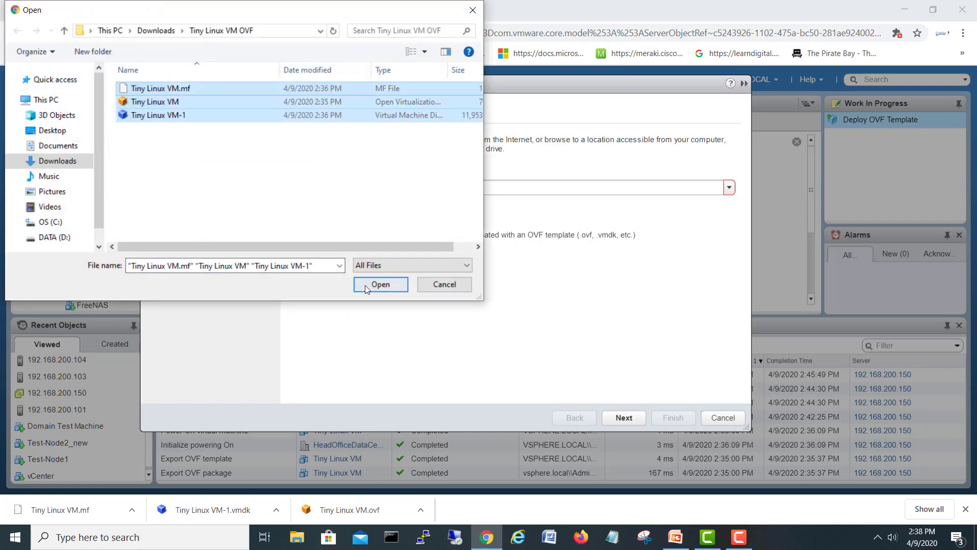
click(380, 283)
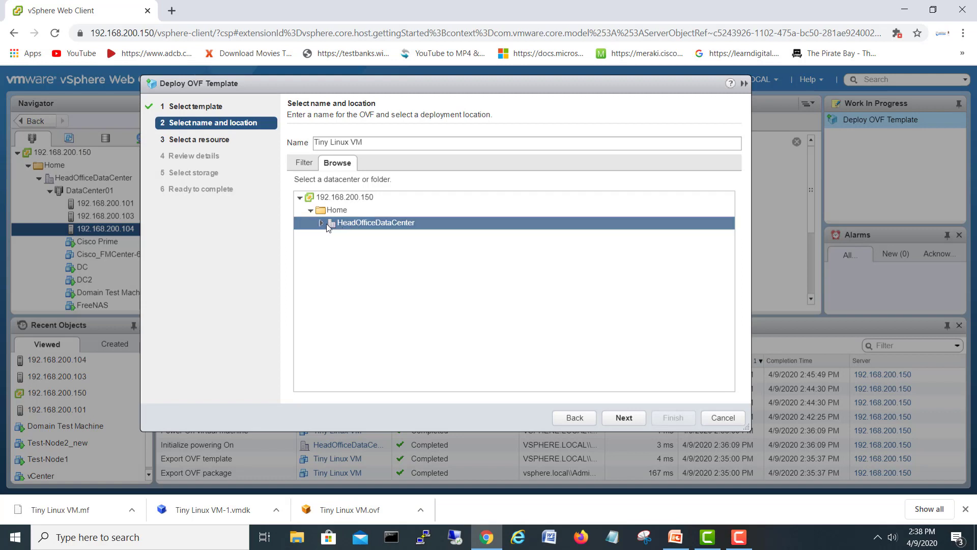
click(322, 222)
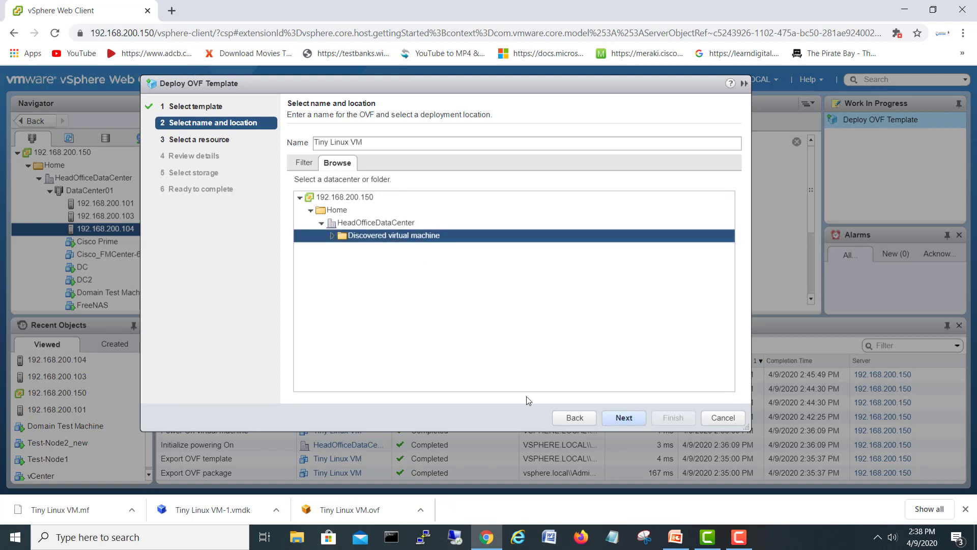
click(623, 417)
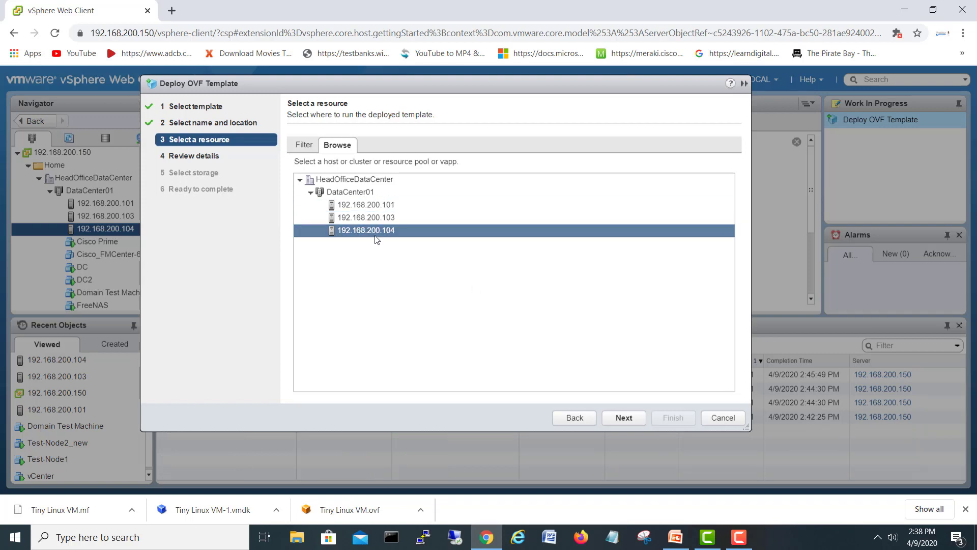
mouse_move(354, 235)
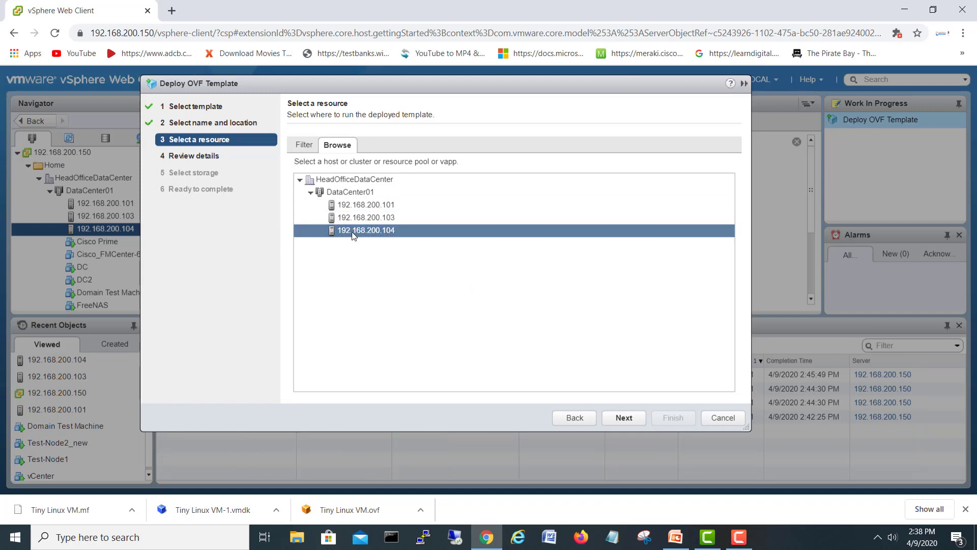
mouse_move(369, 233)
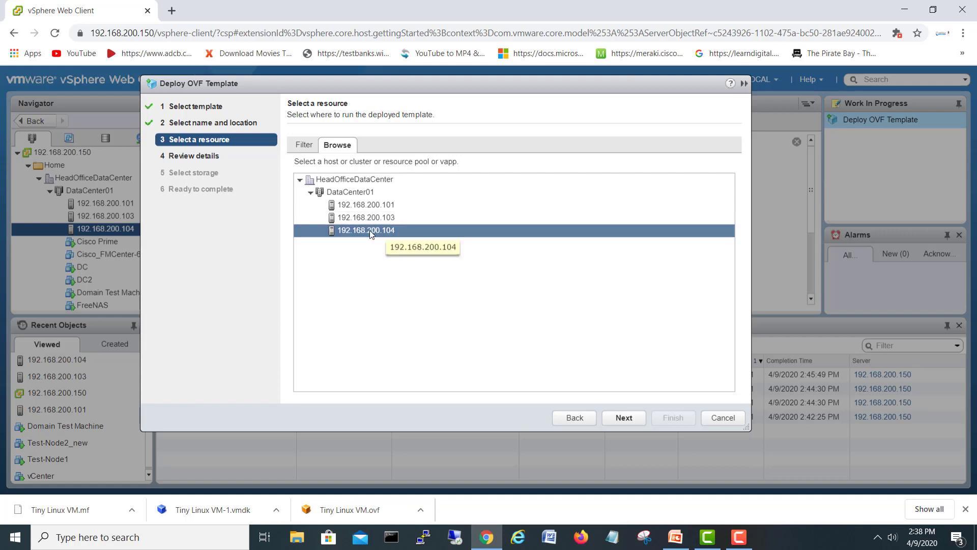
mouse_move(334, 251)
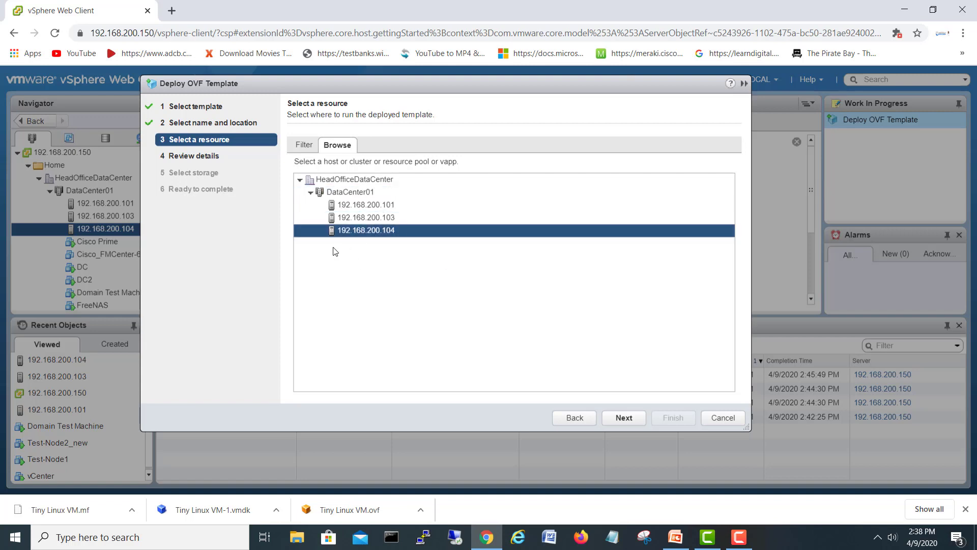
- Choose host 192.168.200.104, DataStore2_DellServer storage and VM Network, reaching Ready to complete
click(623, 417)
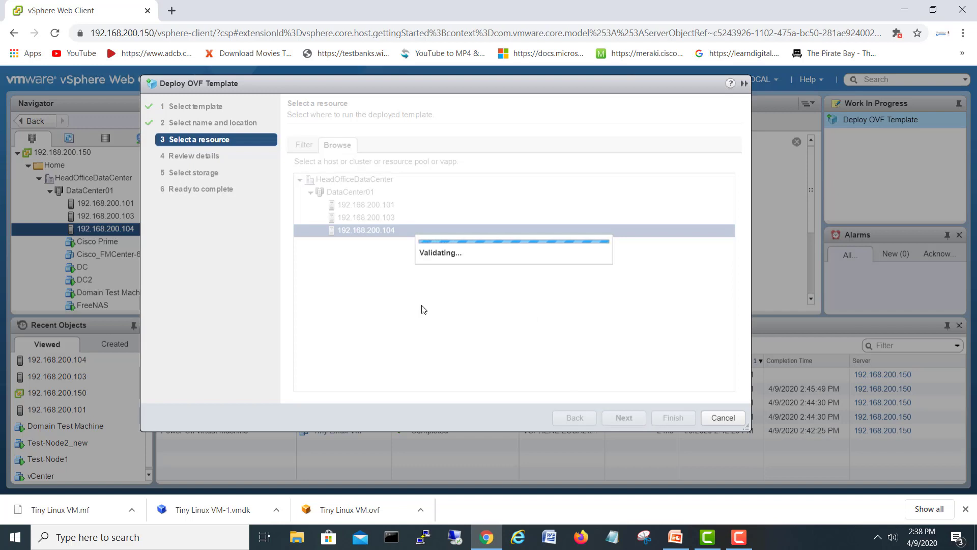
mouse_move(588, 316)
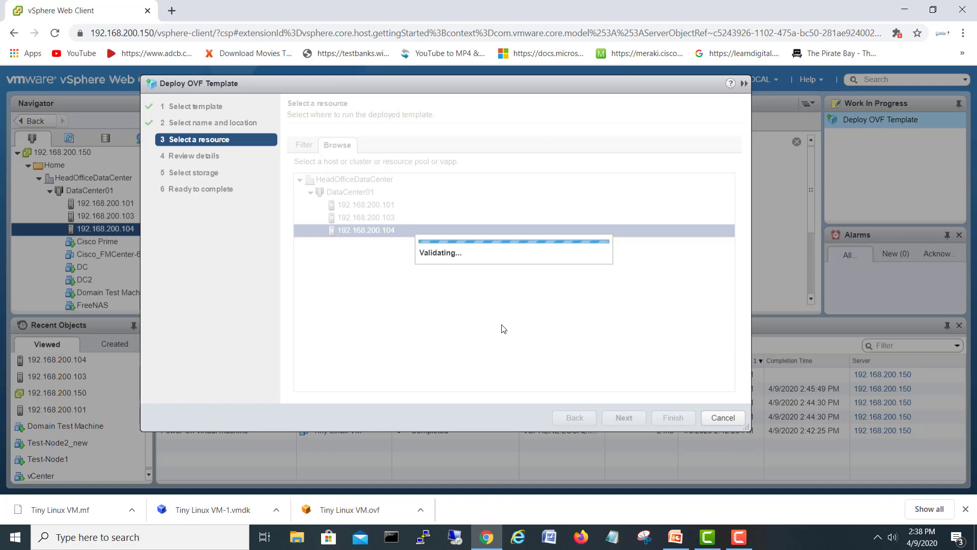
mouse_move(340, 313)
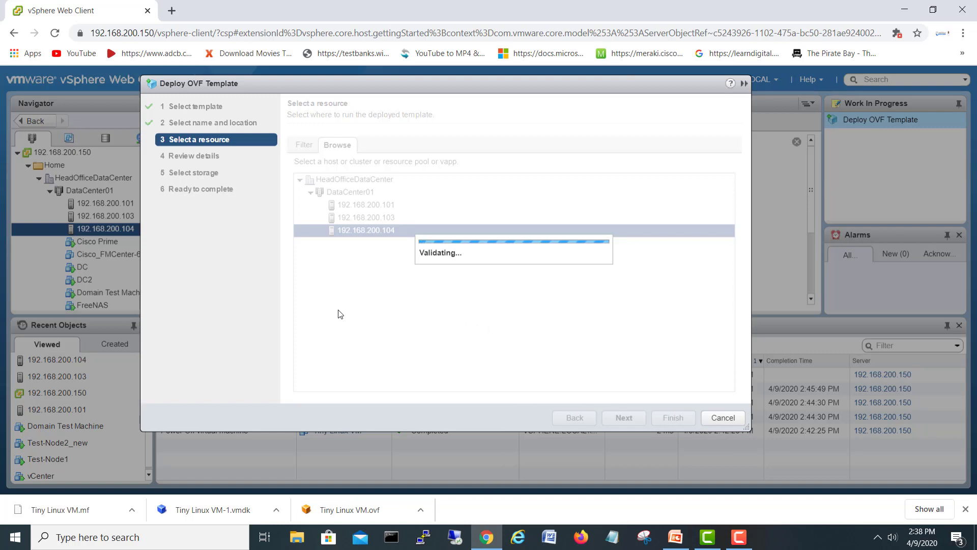
mouse_move(365, 309)
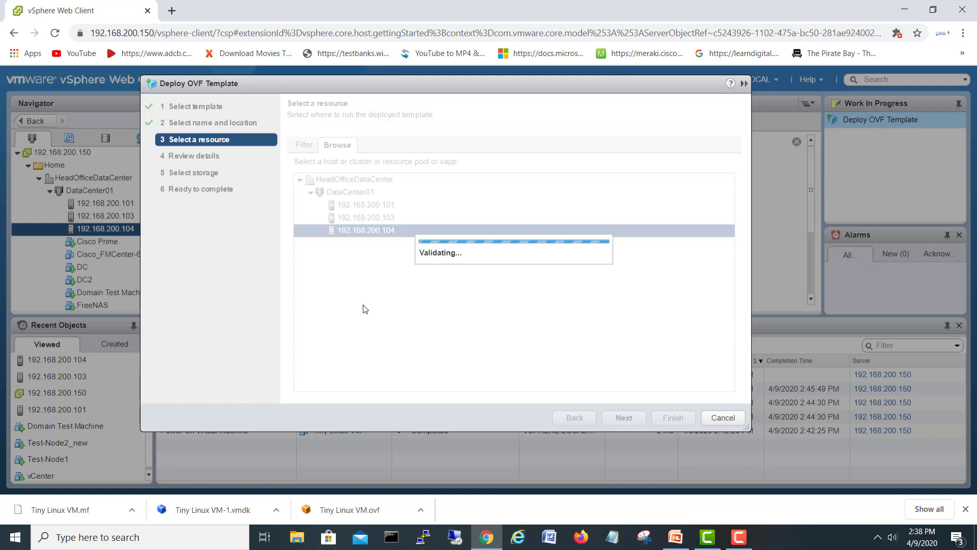
click(623, 417)
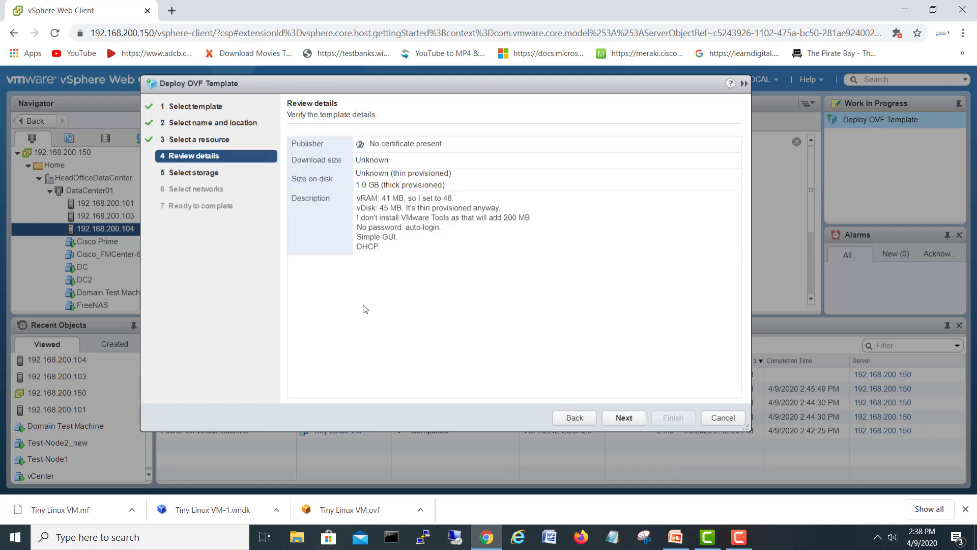
mouse_move(625, 414)
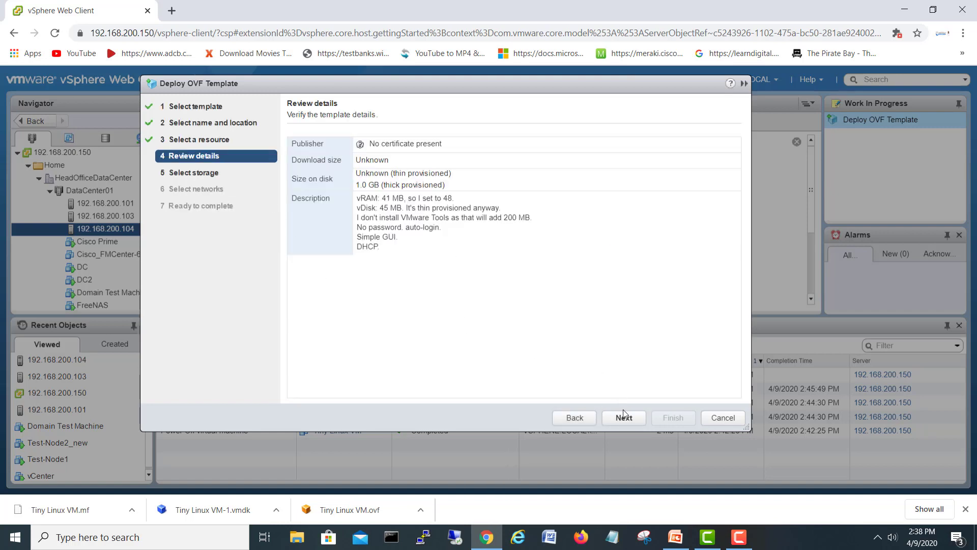
click(623, 417)
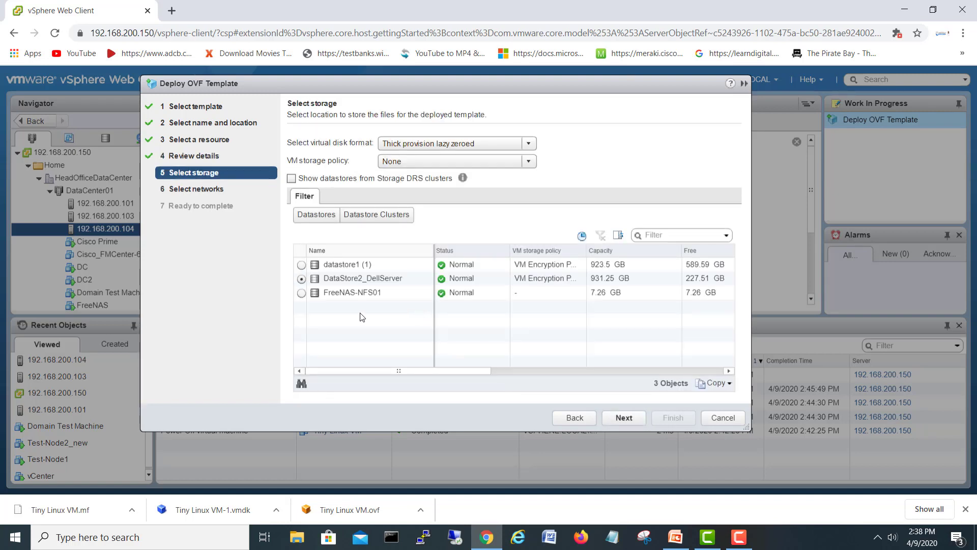
click(363, 278)
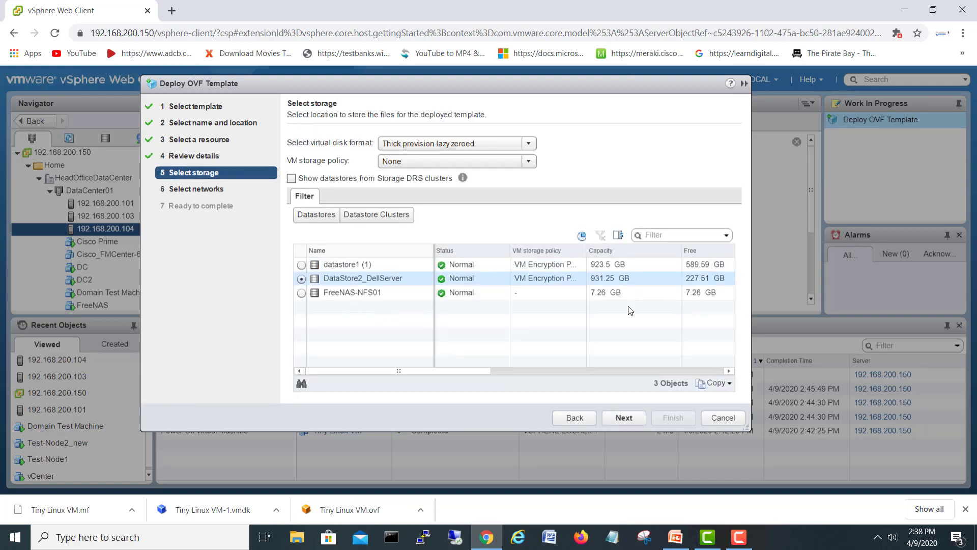
click(351, 292)
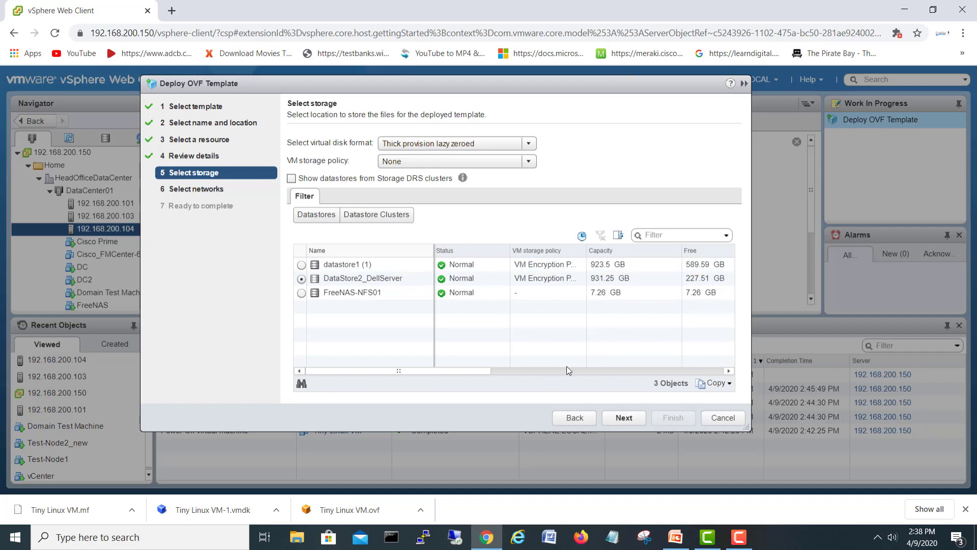
click(623, 417)
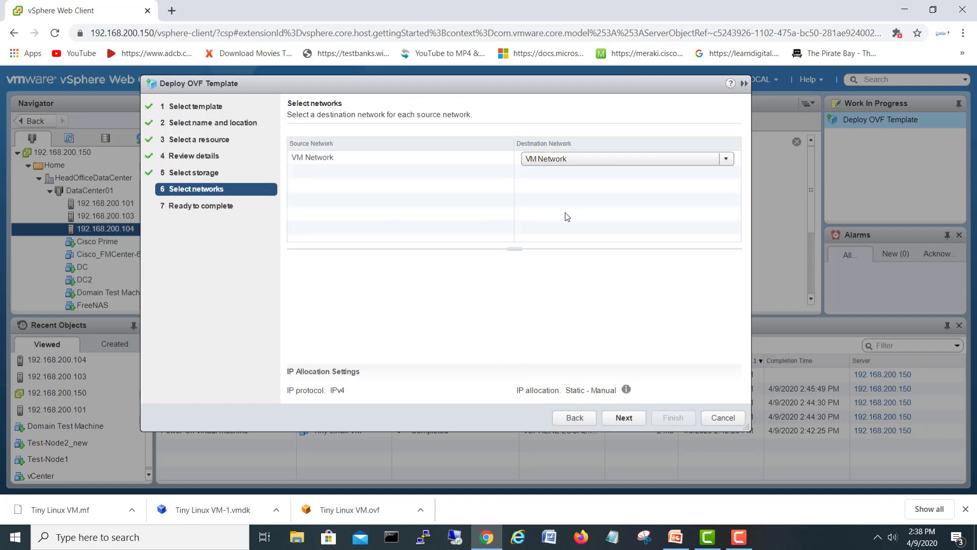
mouse_move(592, 383)
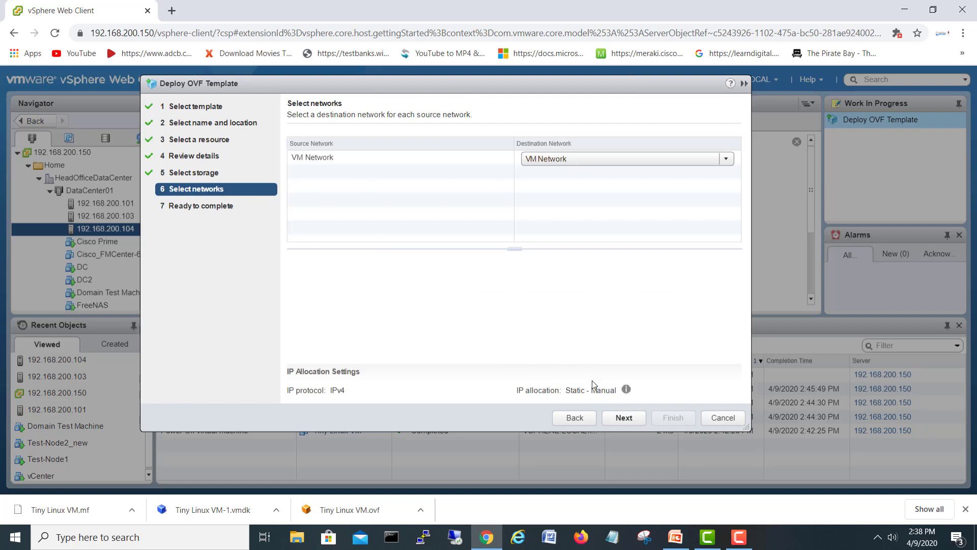
click(623, 417)
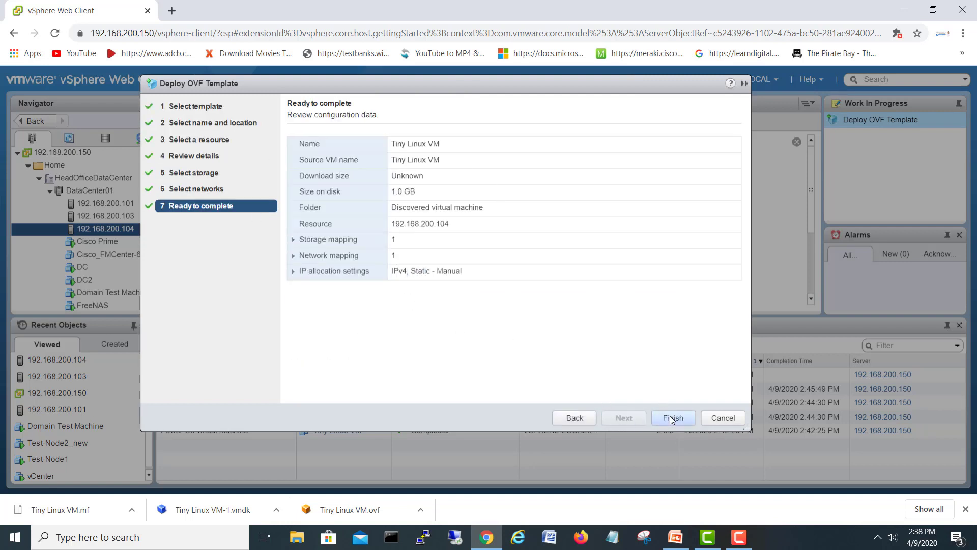
- Finish the deployment, then select the redeployed Tiny Linux VM in the Navigator
click(673, 418)
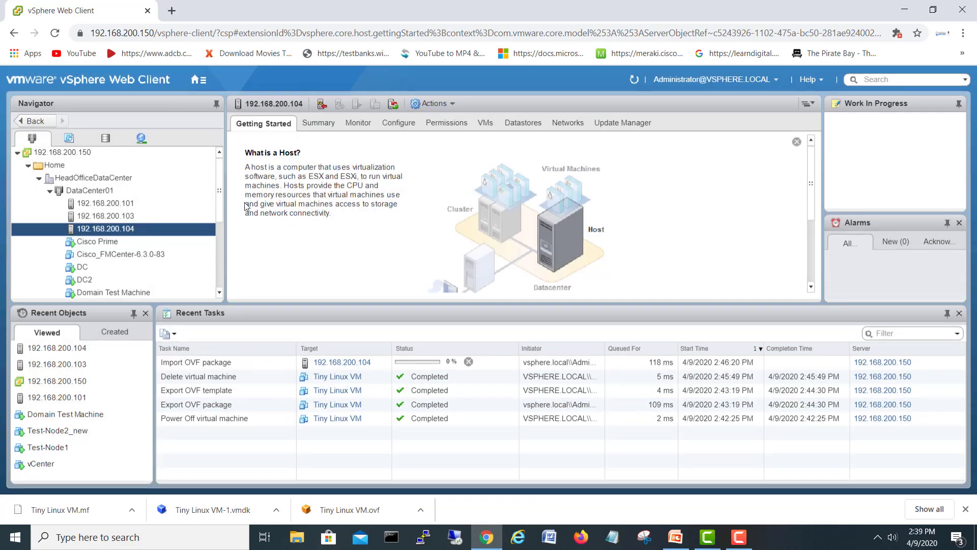
scroll(down, 3)
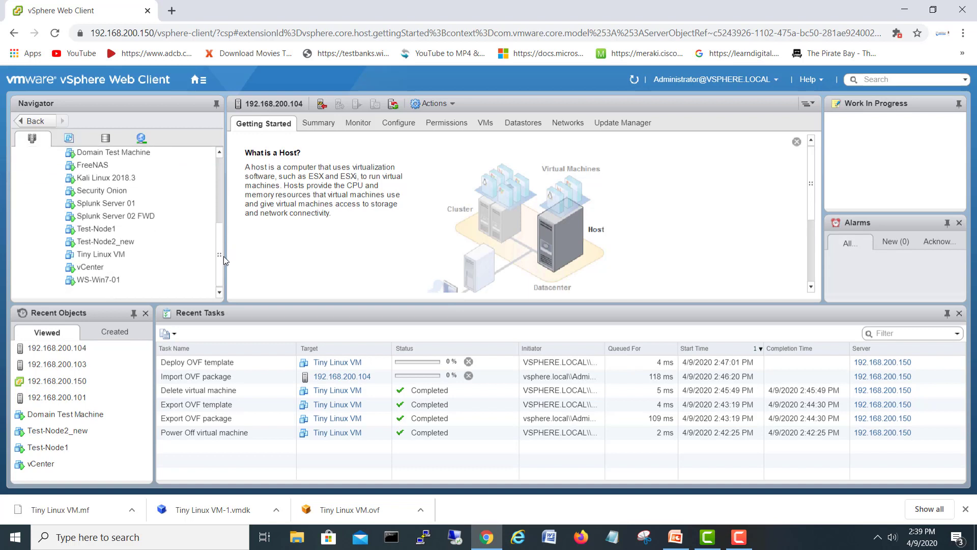
click(106, 242)
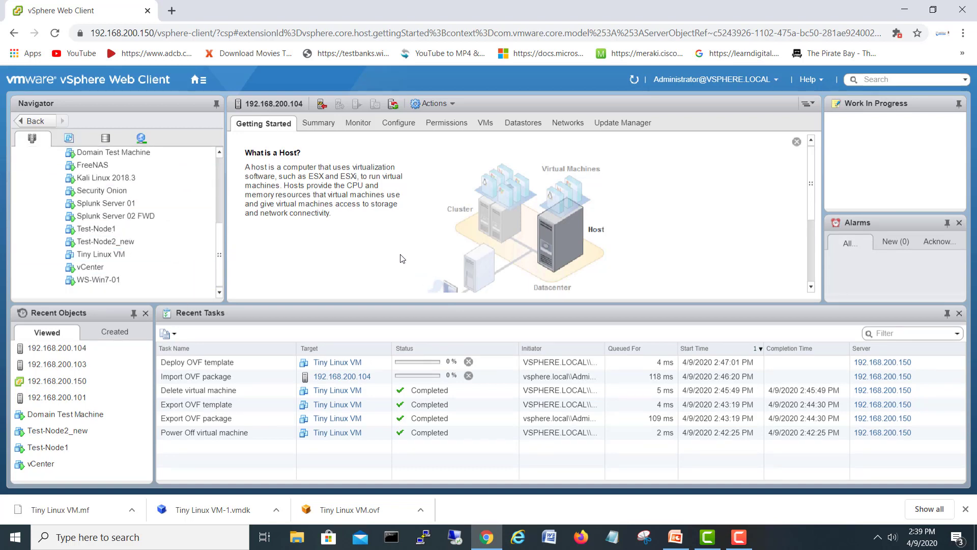
click(102, 253)
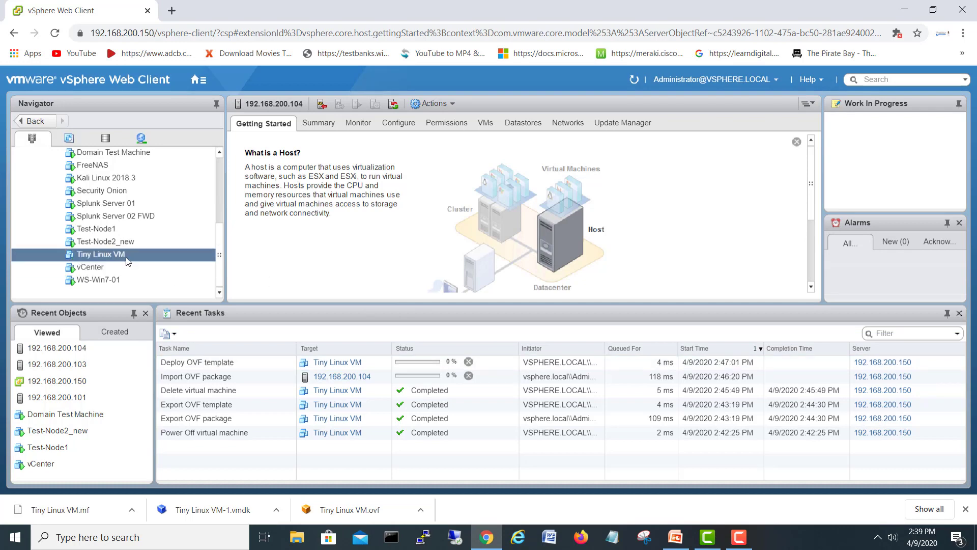
click(97, 254)
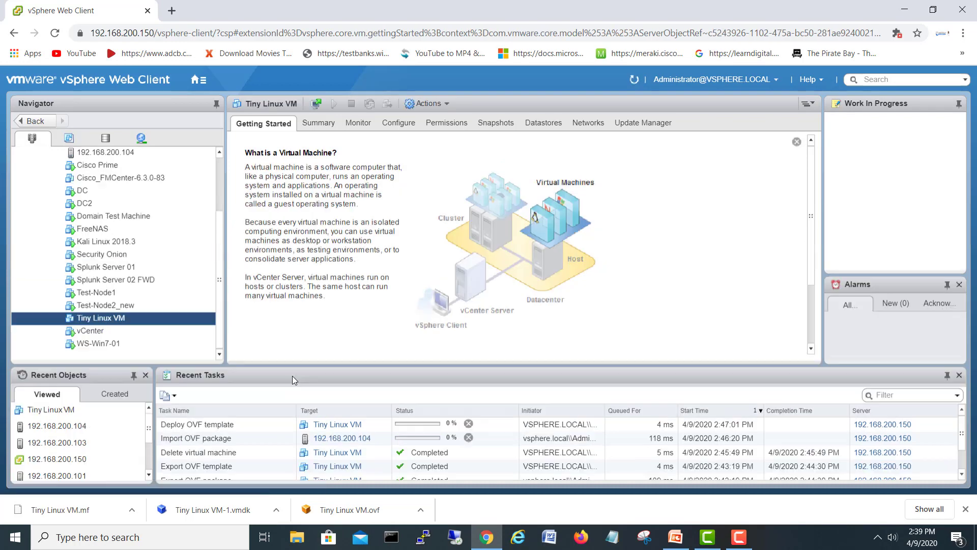
mouse_move(535, 316)
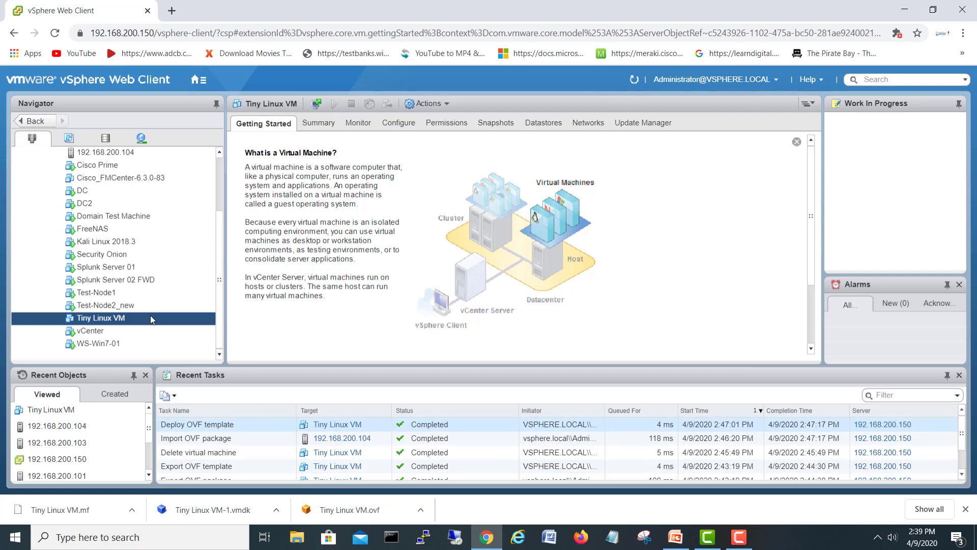
mouse_move(253, 323)
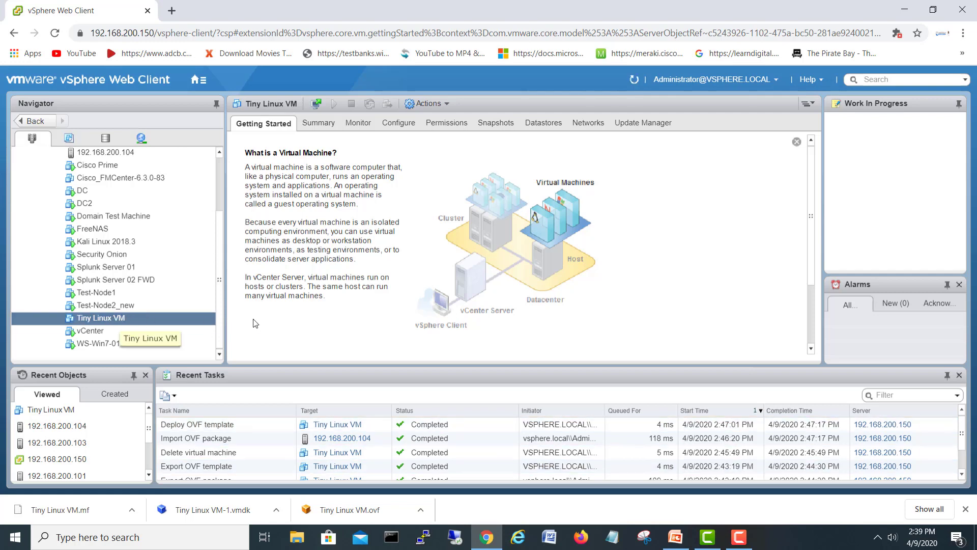
mouse_move(104, 325)
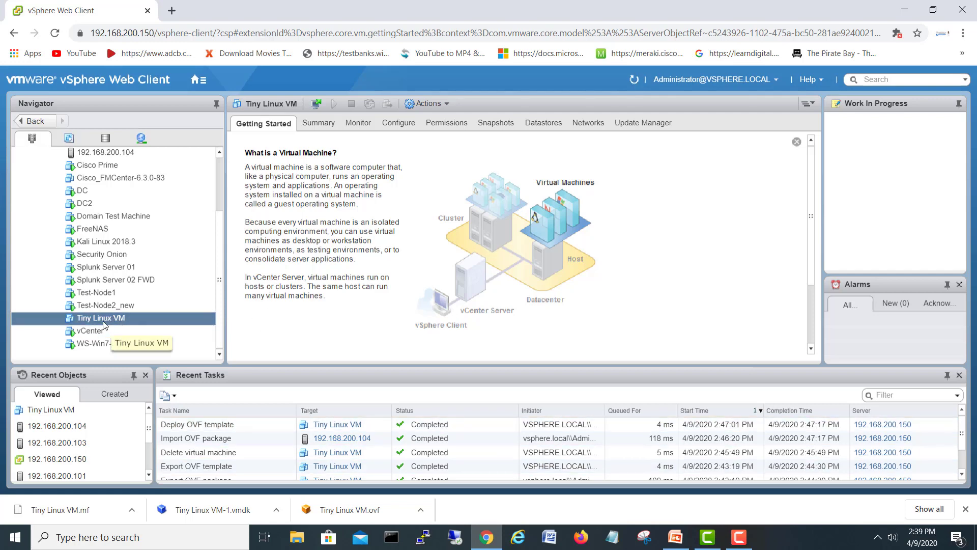
mouse_move(113, 324)
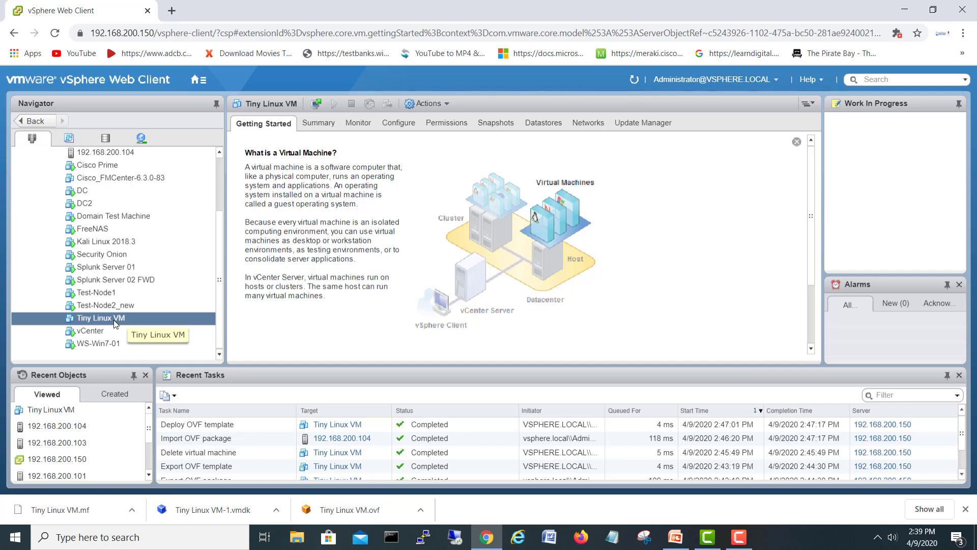
mouse_move(223, 536)
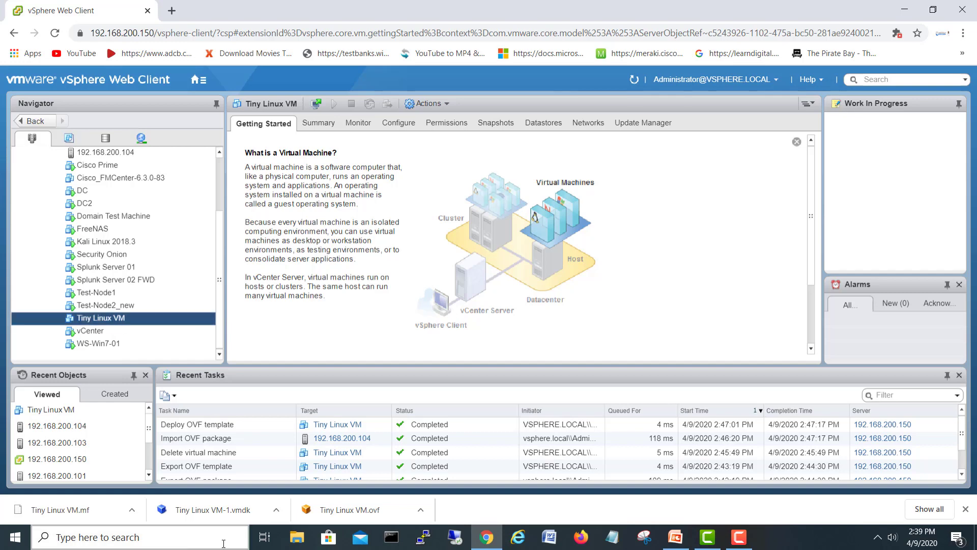
- Show the downloaded OVF manifest file in its folder in File Explorer
click(131, 510)
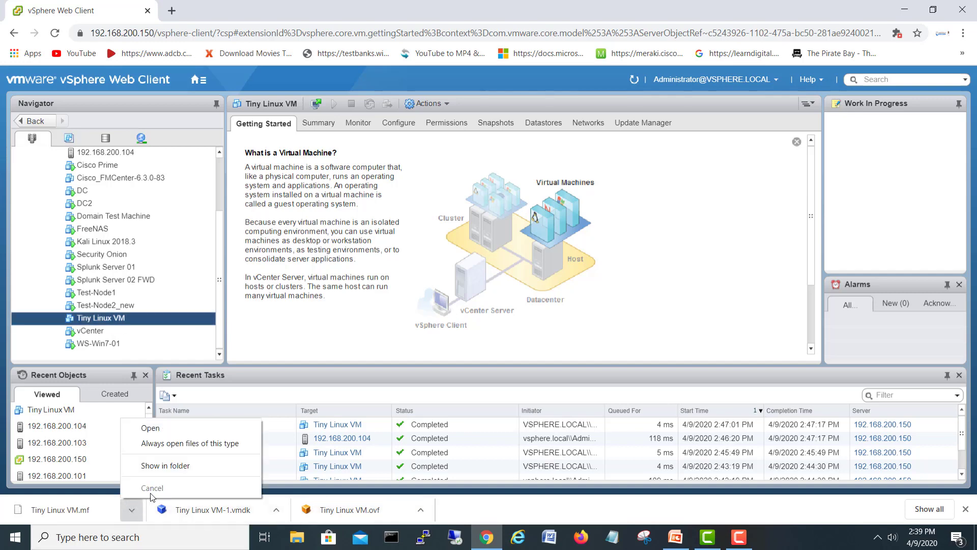
click(152, 488)
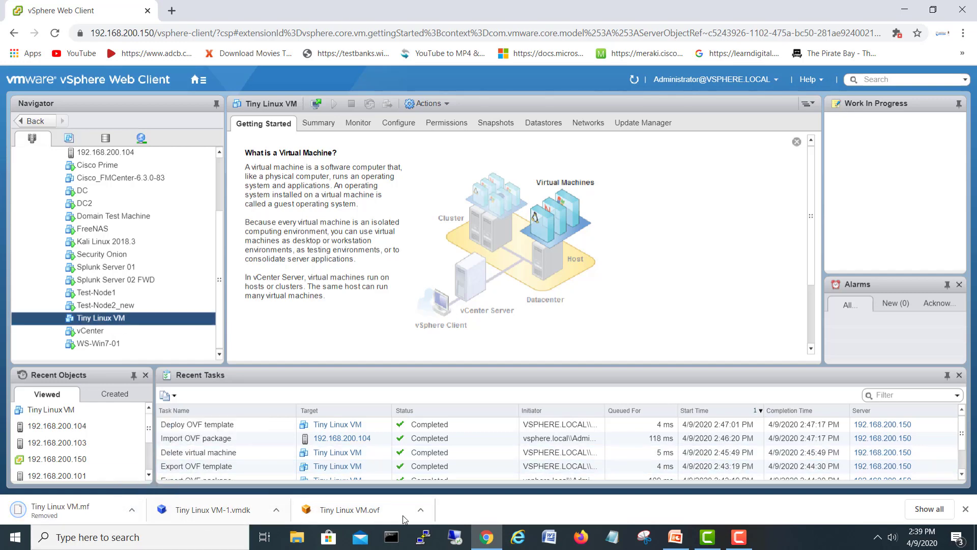
click(297, 536)
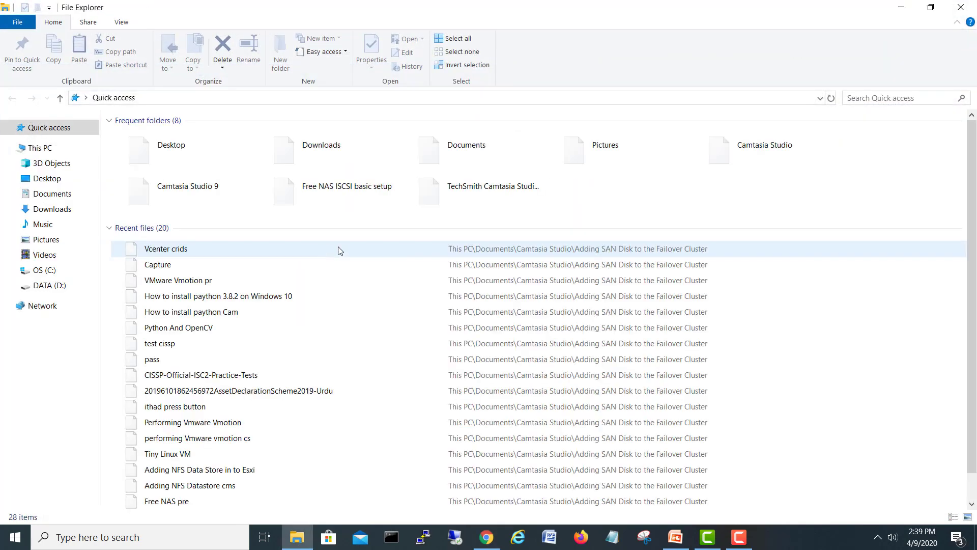
- Confirm in Properties the Downloads 'Tiny Linux VM' OVF folder holds 11.6 MB, then minimize Explorer
click(53, 209)
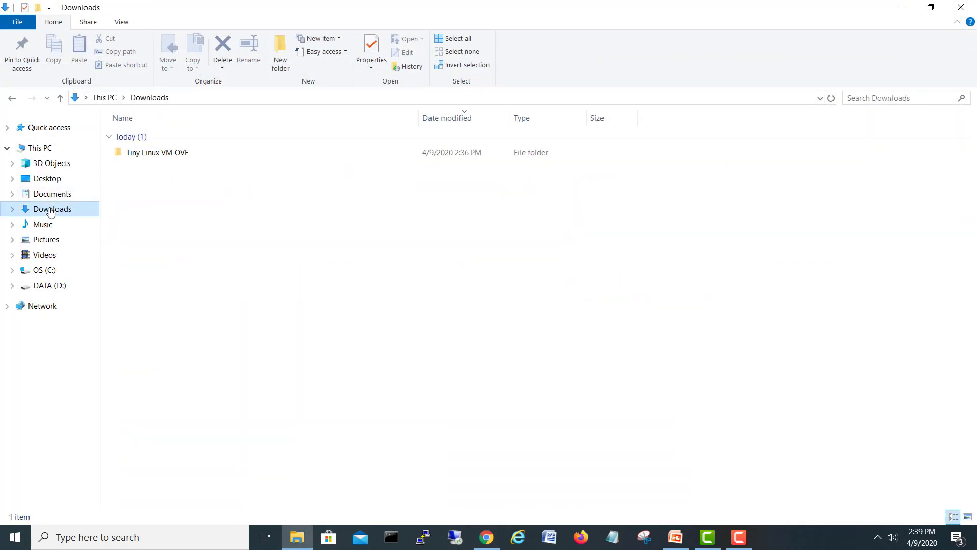
right_click(157, 152)
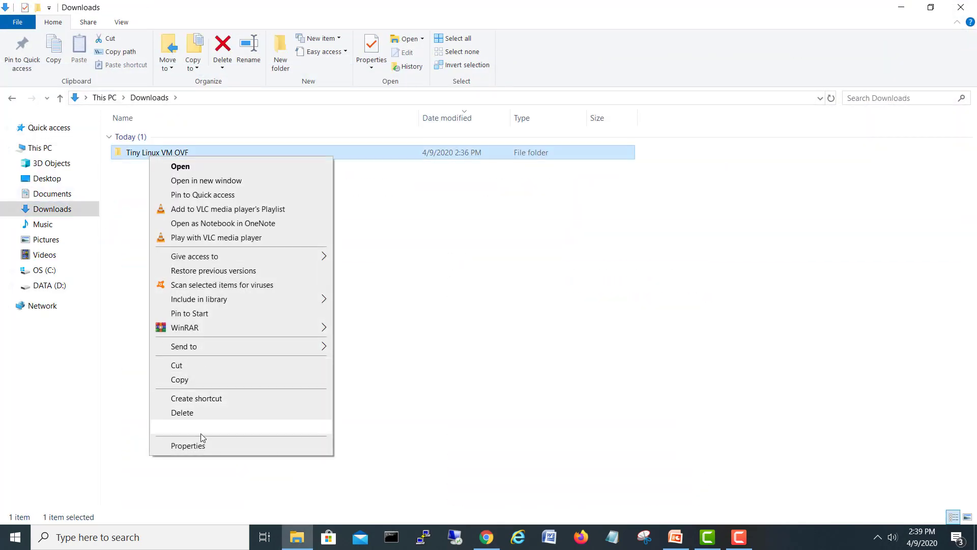
click(188, 445)
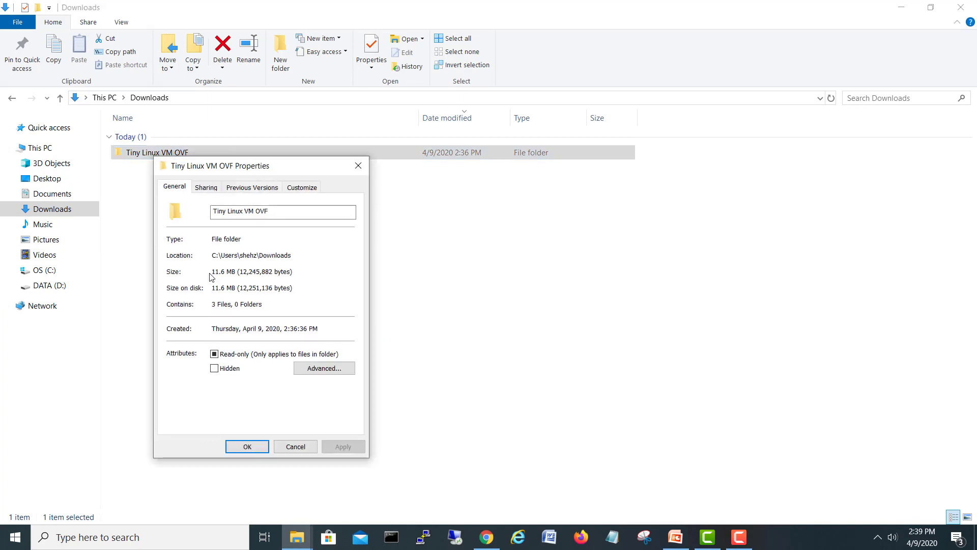
double_click(223, 287)
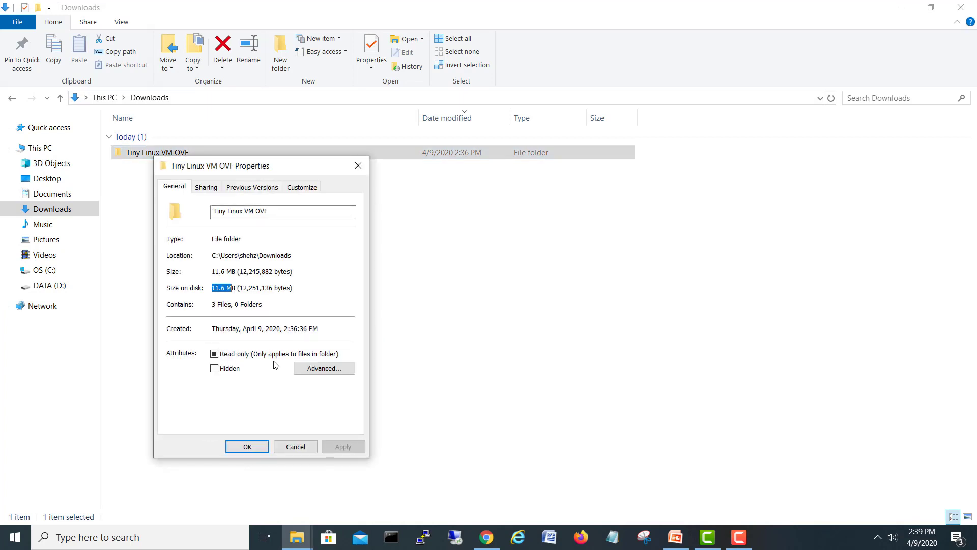
click(294, 446)
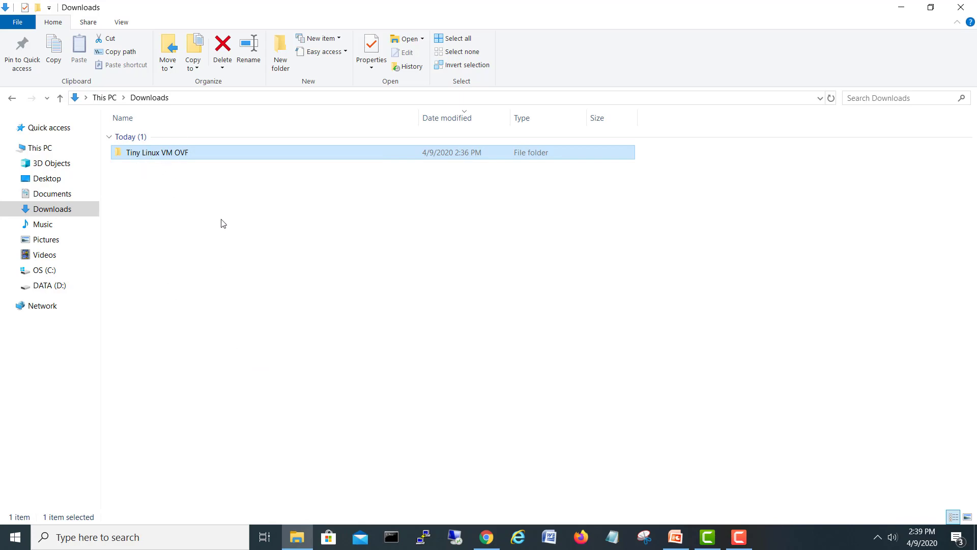
mouse_move(925, 30)
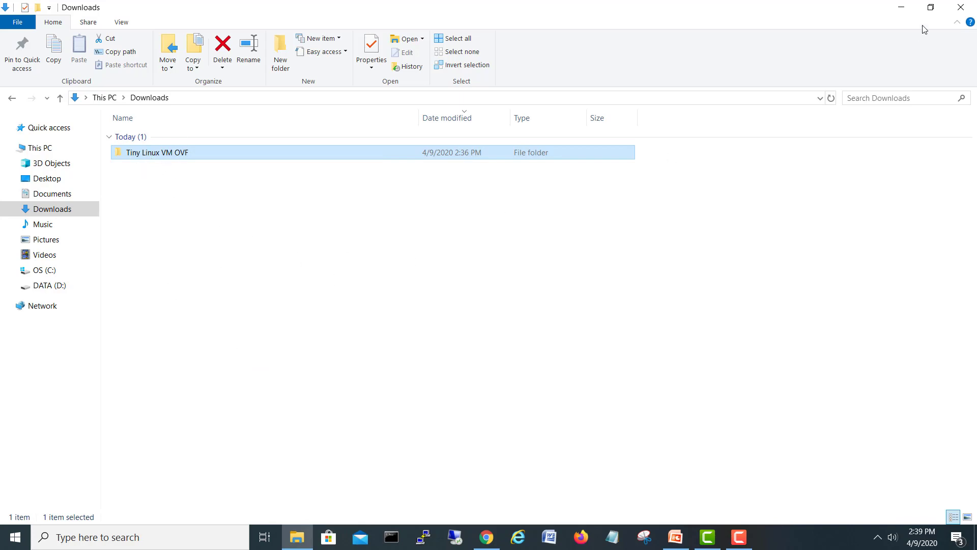
click(486, 536)
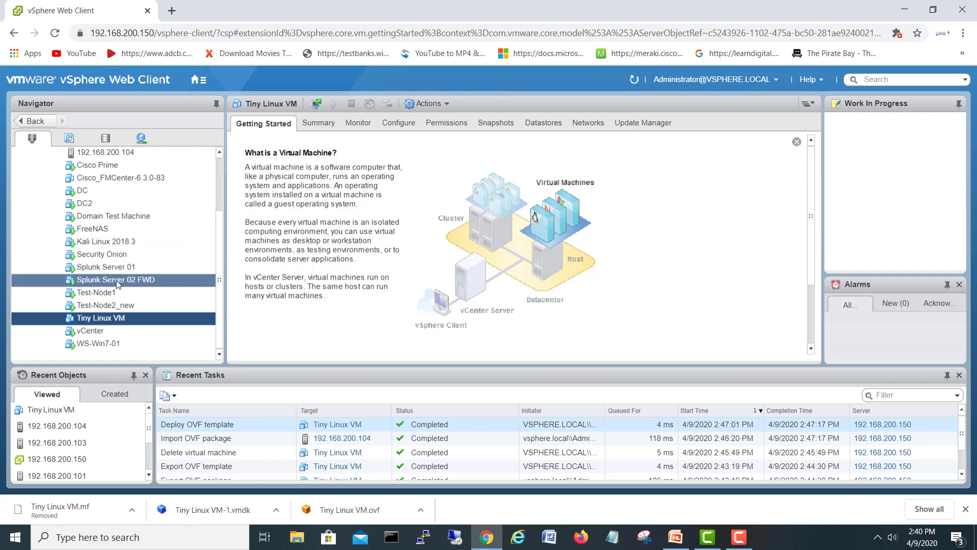
mouse_move(499, 356)
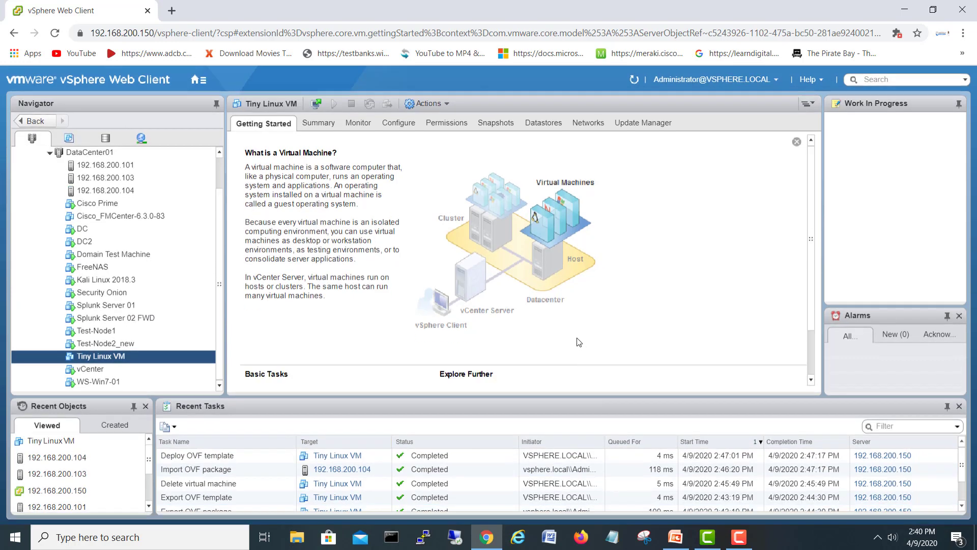
- Switch to PowerPoint to show slide 3, 'Exporting Template VMware OVF'
click(674, 536)
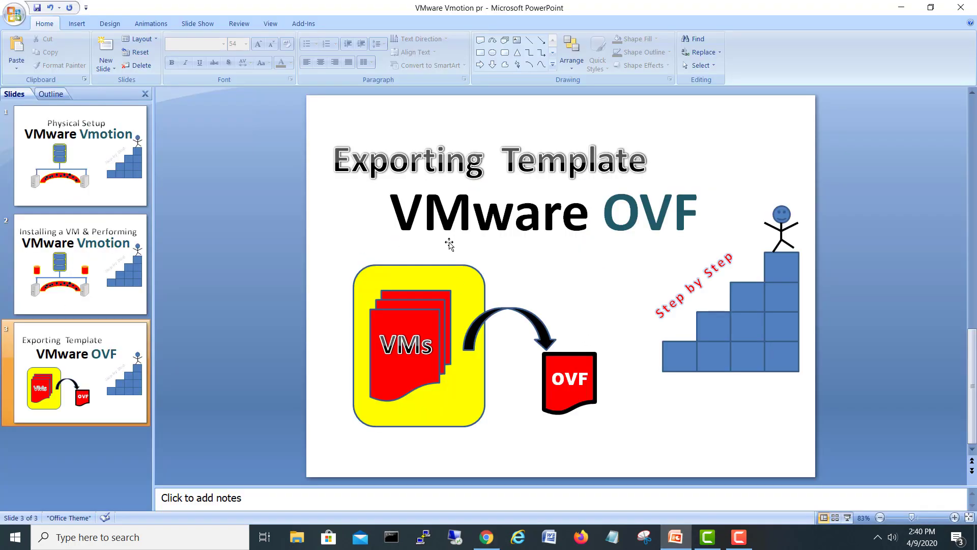
mouse_move(449, 244)
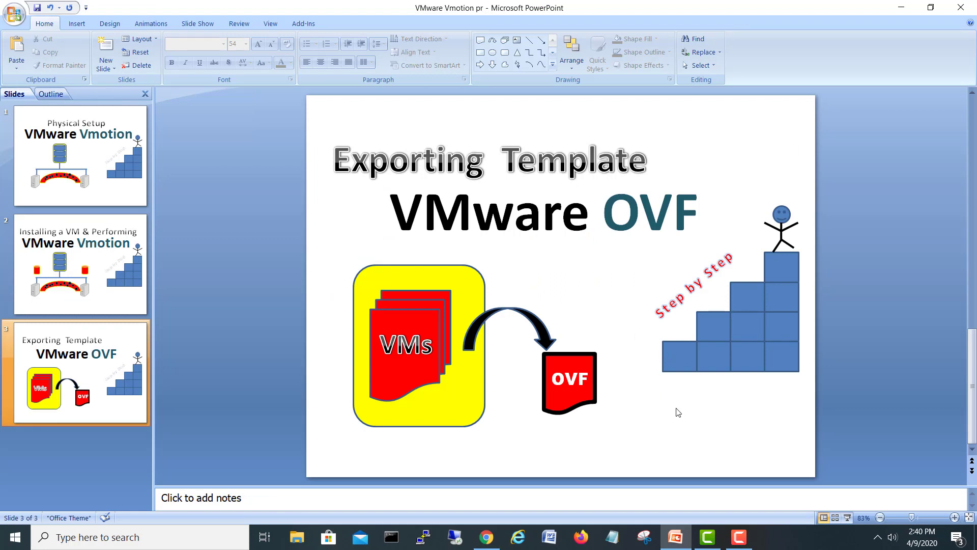
mouse_move(701, 410)
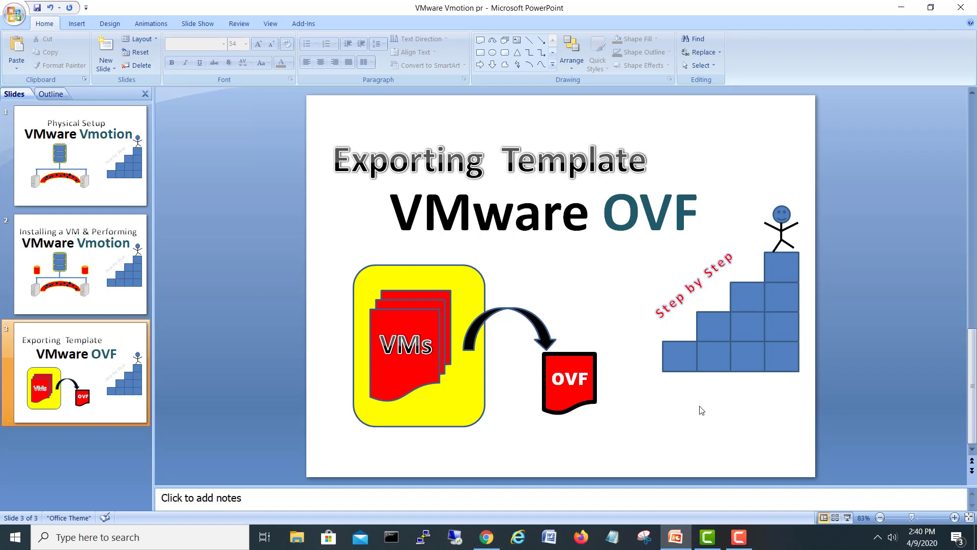